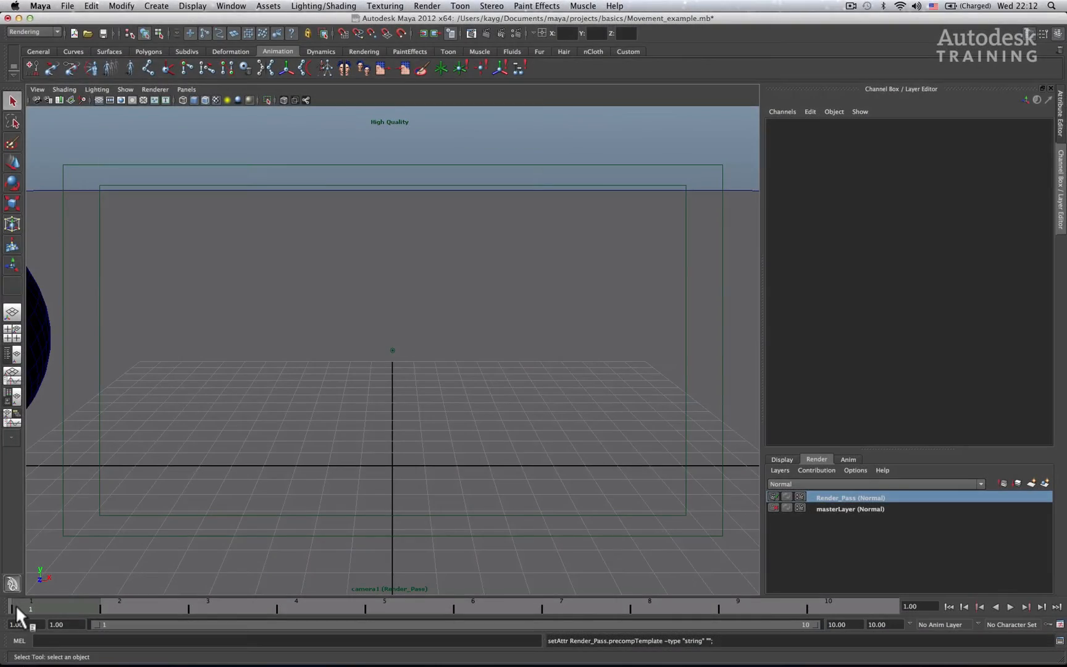
Scrub the time slider from frame 1 to 10 to watch the sphere reach the view's centre
{"action": "left_click", "coordinate": [1024, 606]}
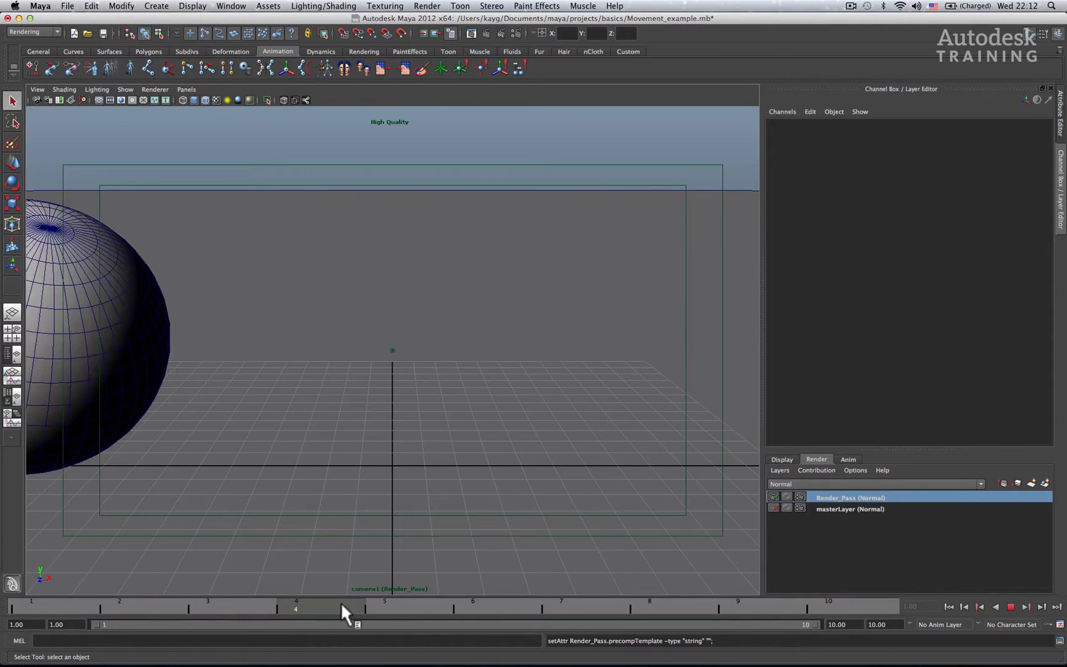
{"action": "left_click_drag", "start_coordinate": [354, 610], "coordinate": [630, 610]}
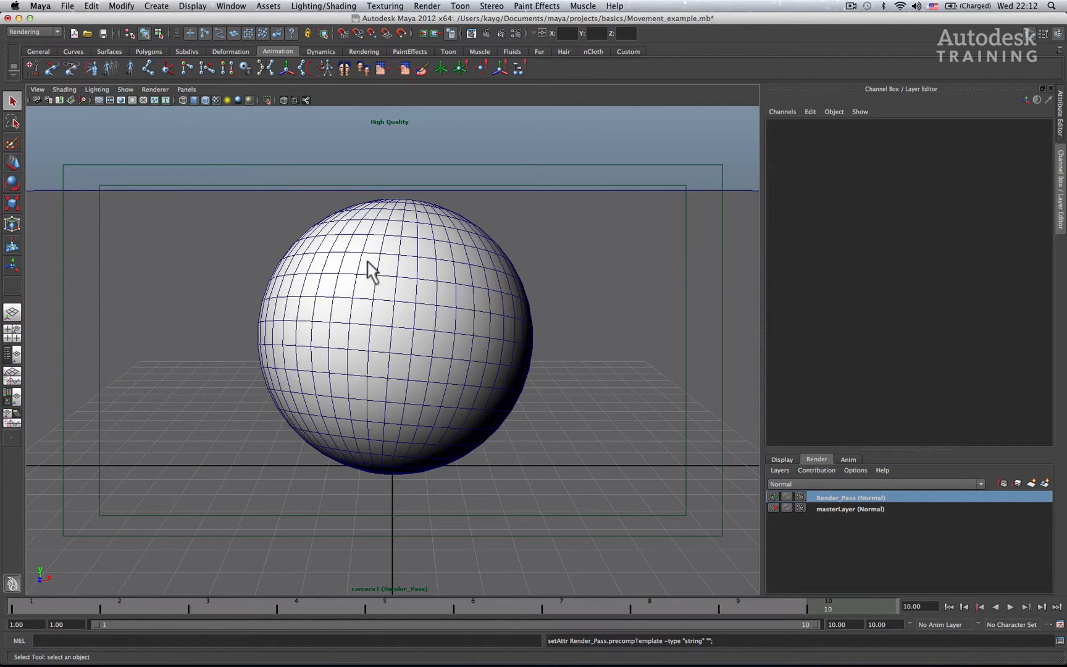
{"action": "mouse_move", "coordinate": [387, 345]}
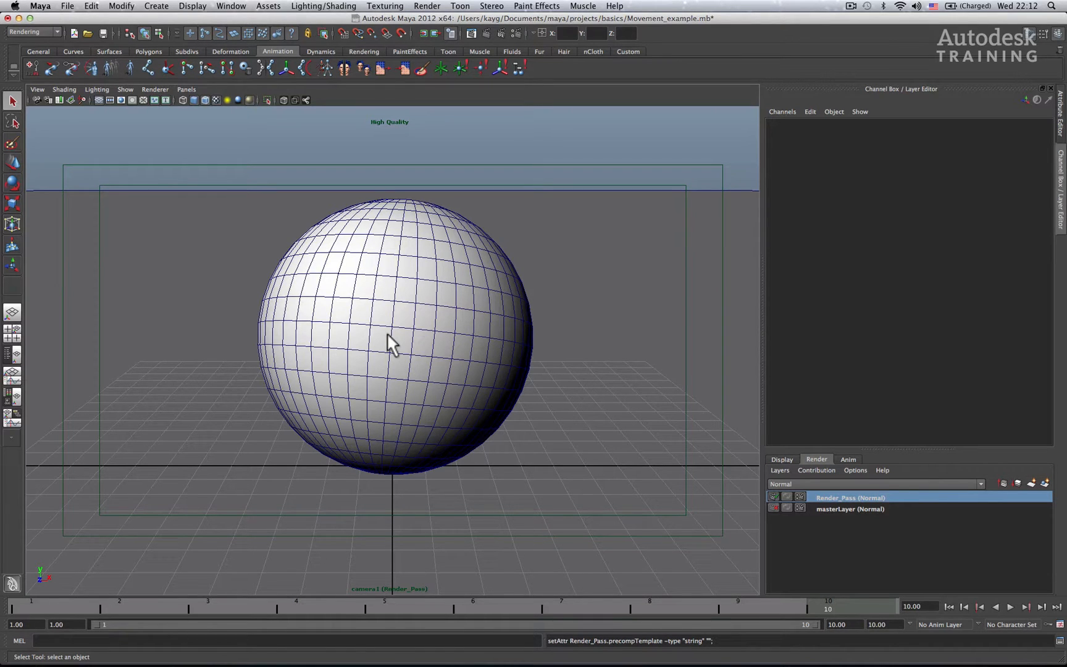
{"action": "mouse_move", "coordinate": [701, 521]}
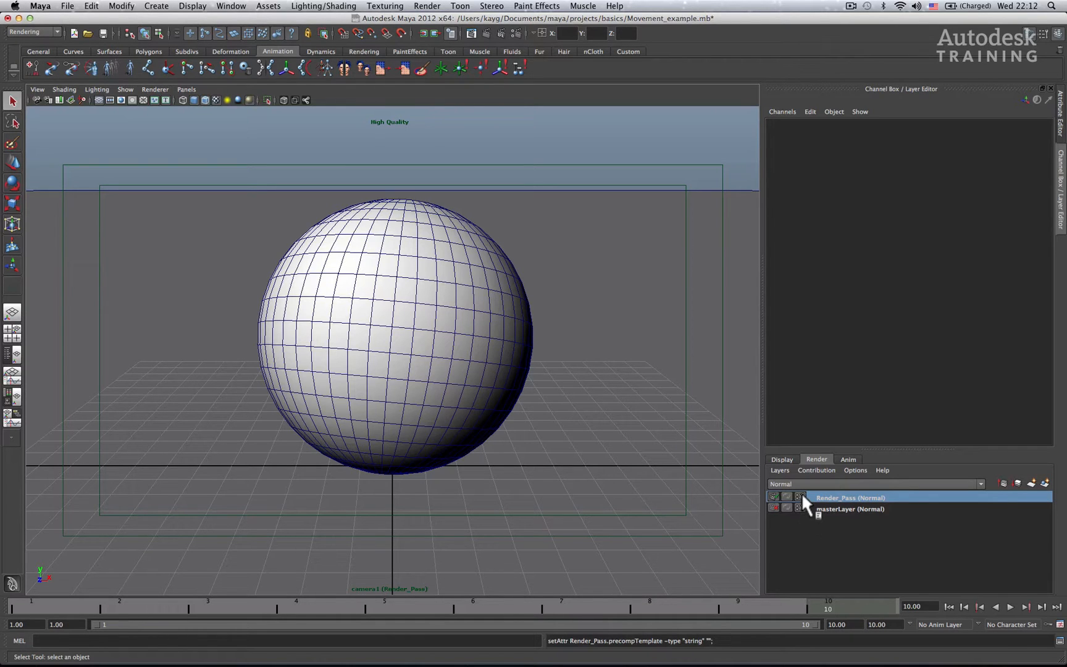
{"action": "mouse_move", "coordinate": [804, 502]}
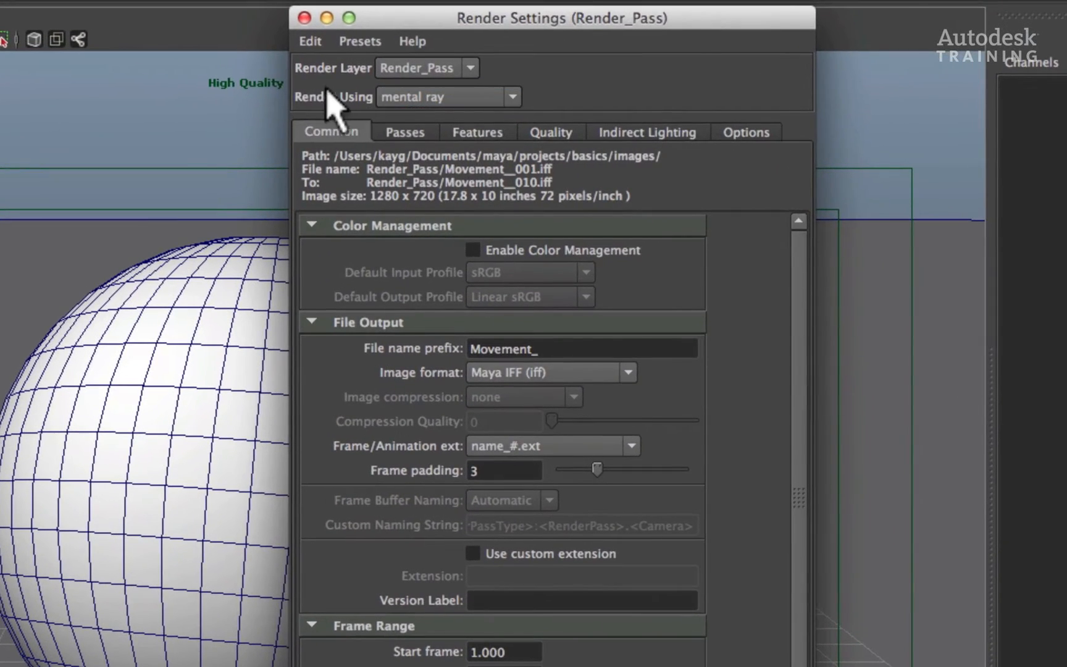
{"action": "mouse_move", "coordinate": [689, 118]}
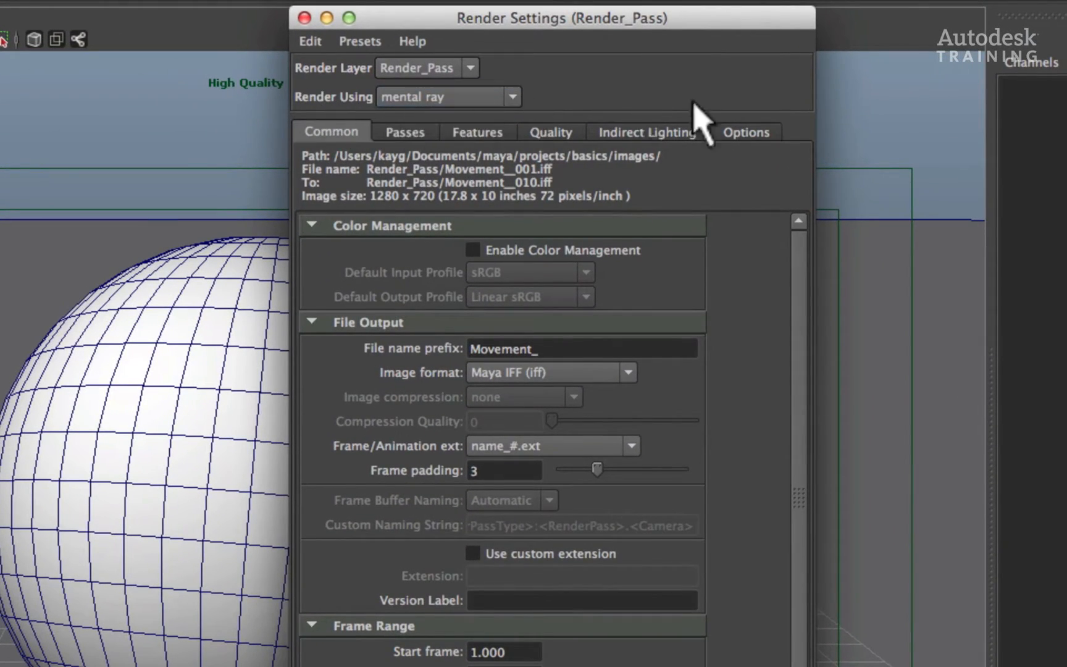
{"action": "mouse_move", "coordinate": [741, 144]}
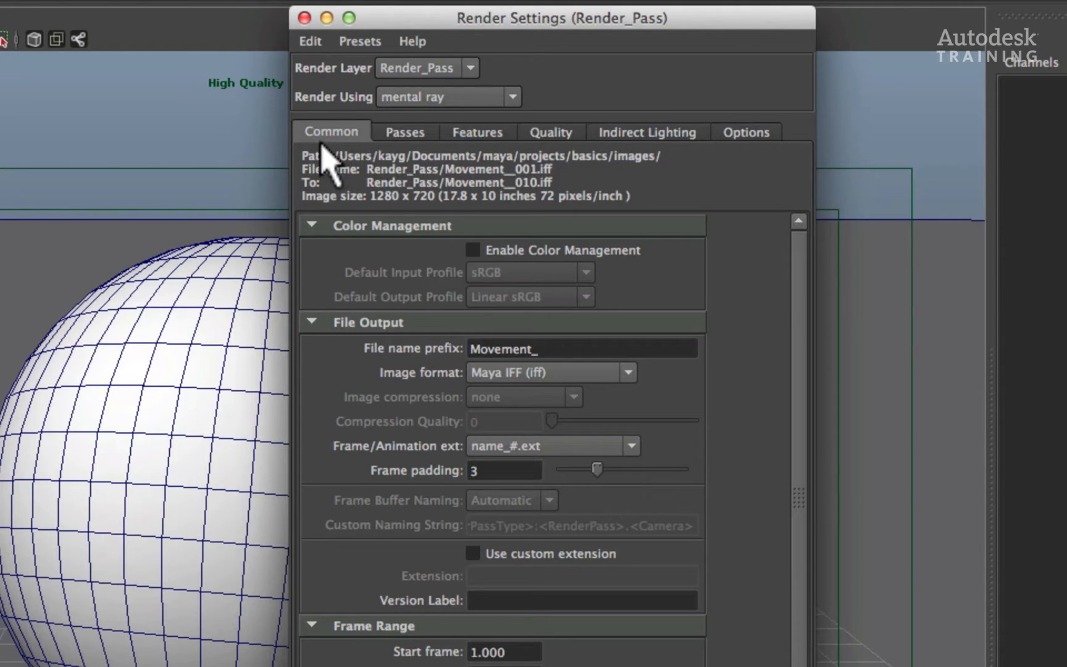
Keep the Image Size preset at HD 720 (1280 x 720) in the Render_Pass render settings
{"action": "scroll", "scroll_direction": "down", "scroll_amount": 3}
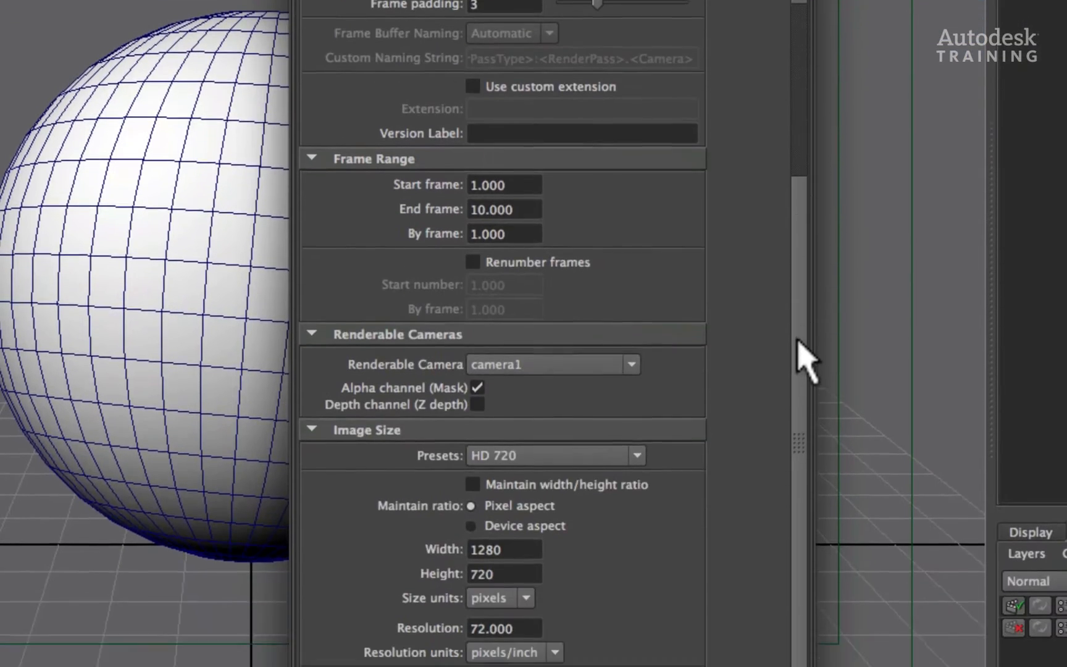
{"action": "scroll", "scroll_direction": "down", "scroll_amount": 3}
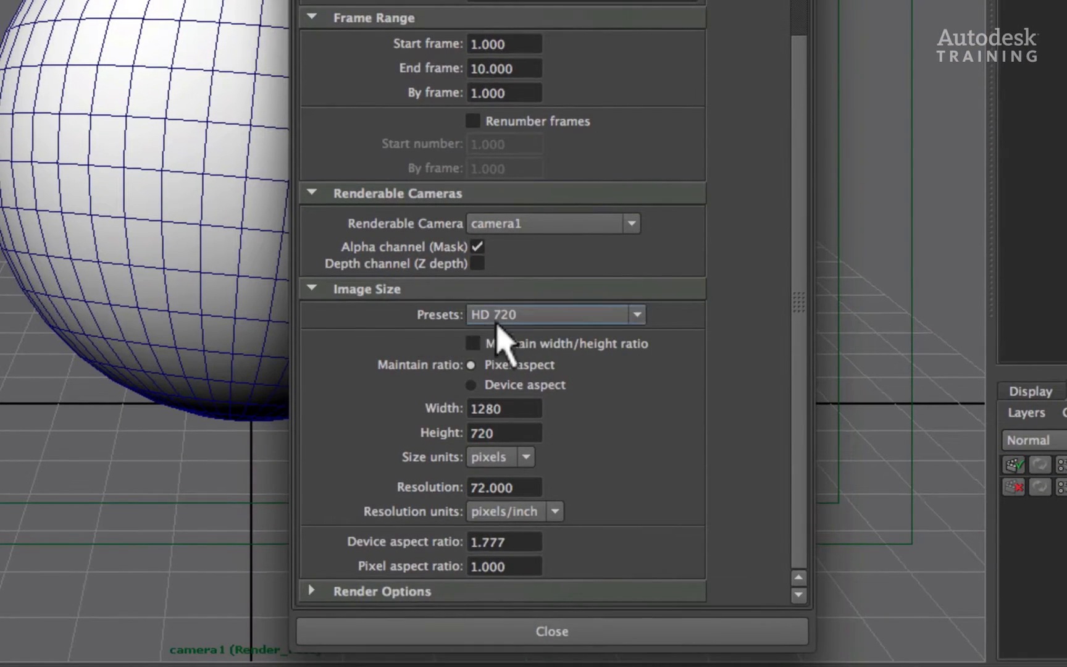
{"action": "left_click", "coordinate": [637, 315]}
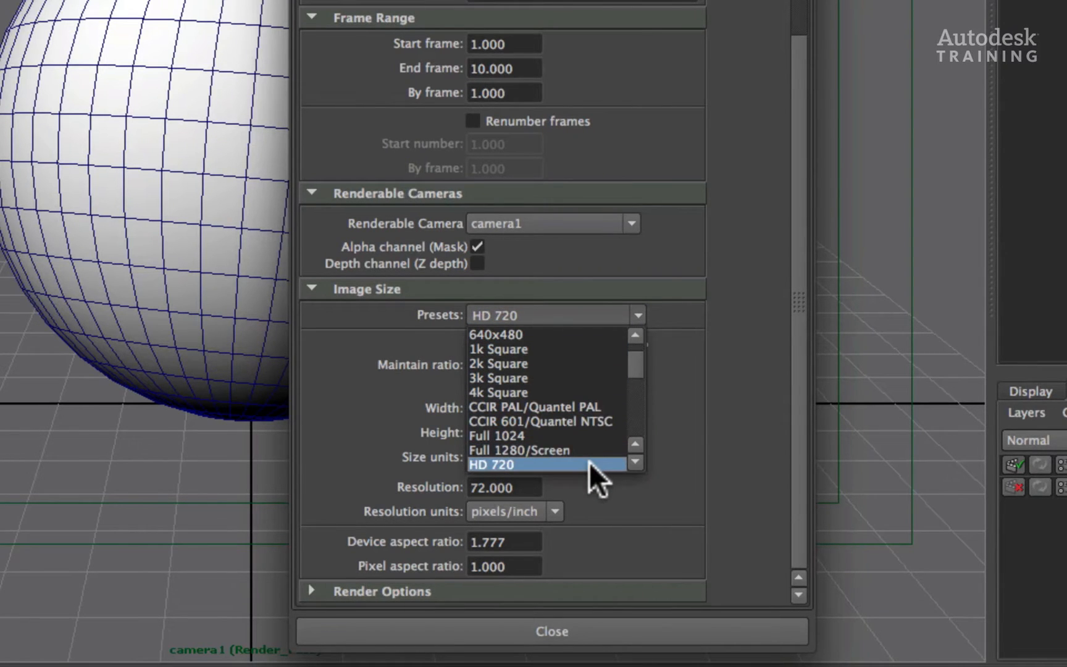
{"action": "left_click", "coordinate": [492, 464]}
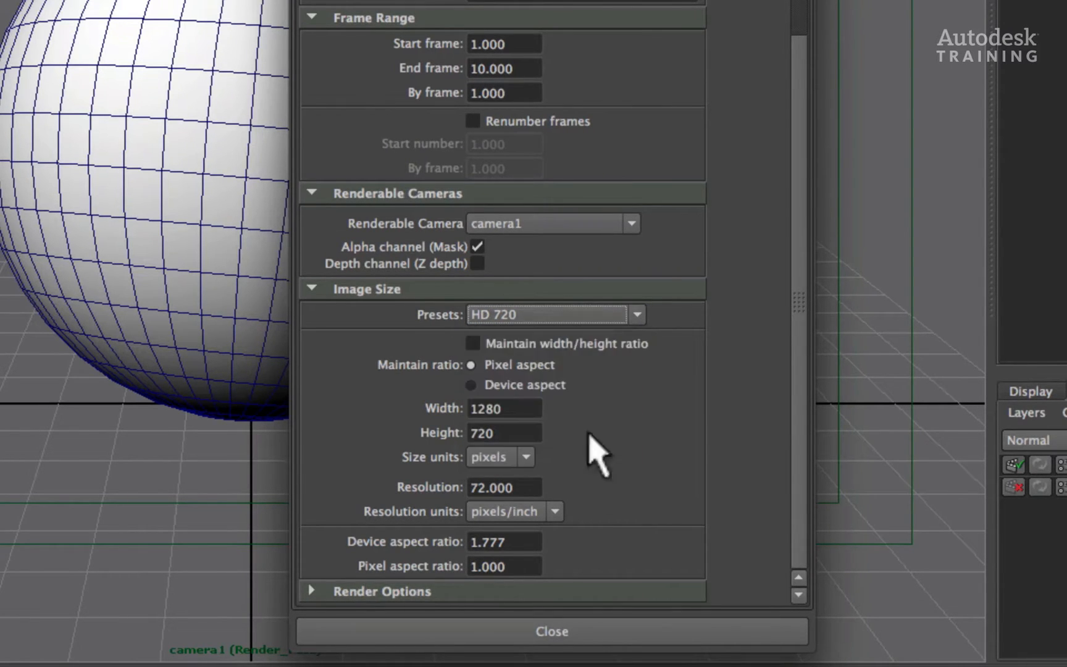
{"action": "mouse_move", "coordinate": [803, 360]}
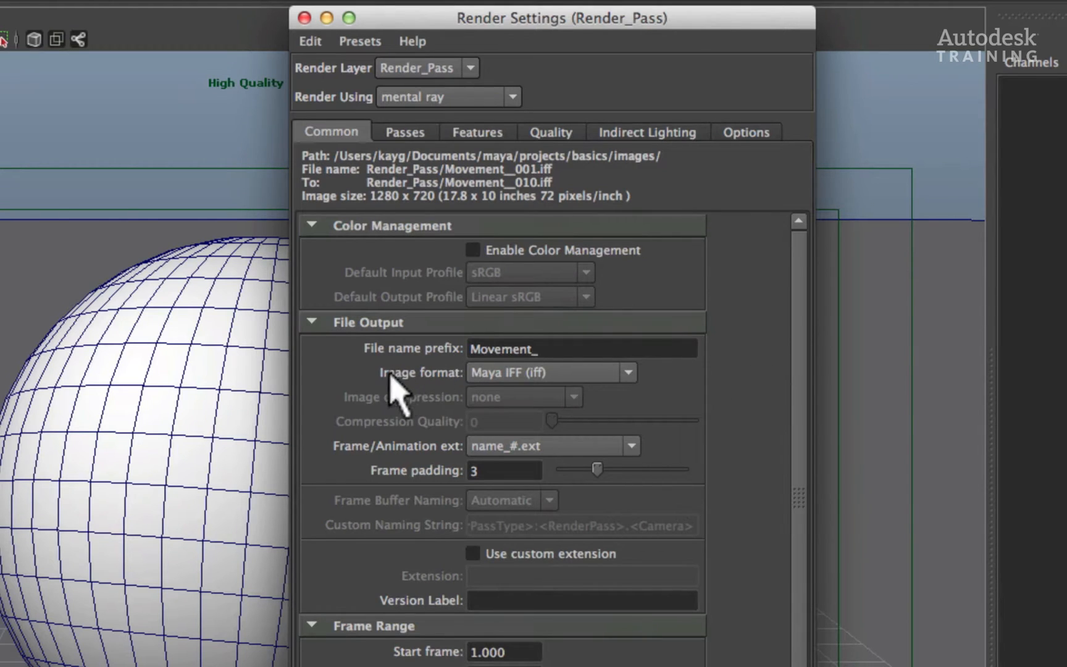
Set the File Output image format to OpenEXR (exr)
{"action": "left_click", "coordinate": [628, 373]}
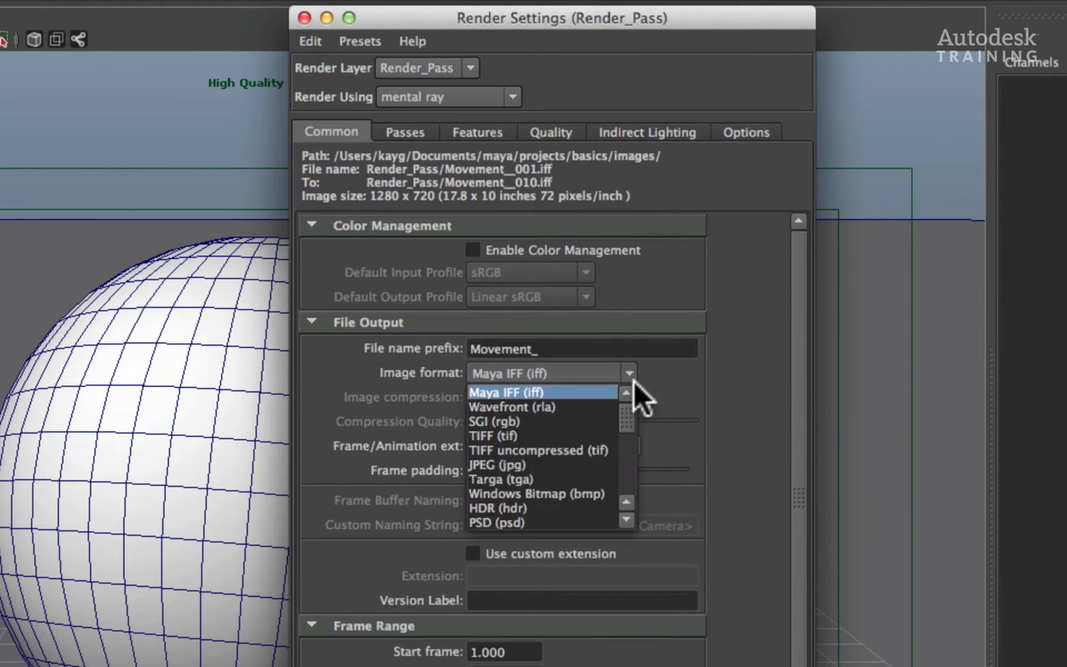
{"action": "mouse_move", "coordinate": [634, 435]}
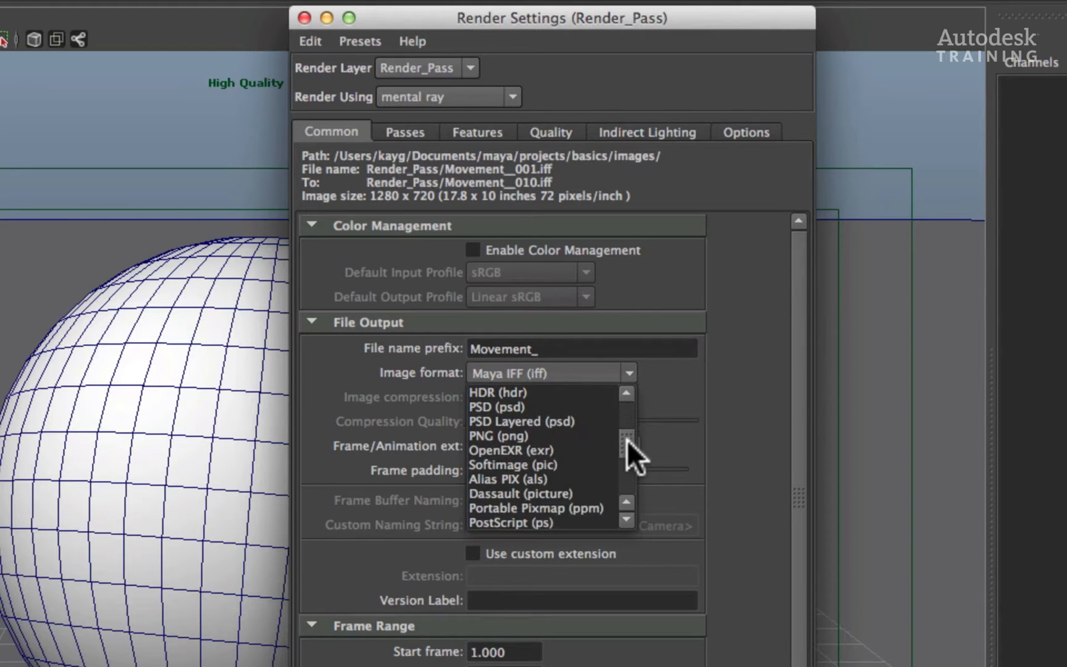
{"action": "mouse_move", "coordinate": [600, 461]}
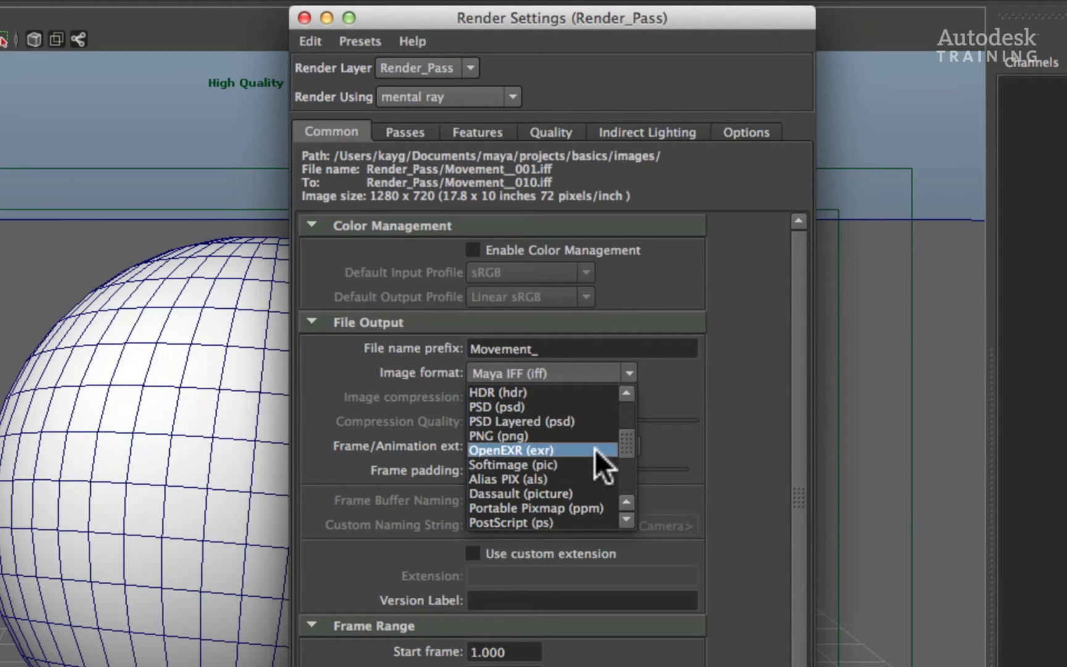
{"action": "left_click", "coordinate": [511, 450]}
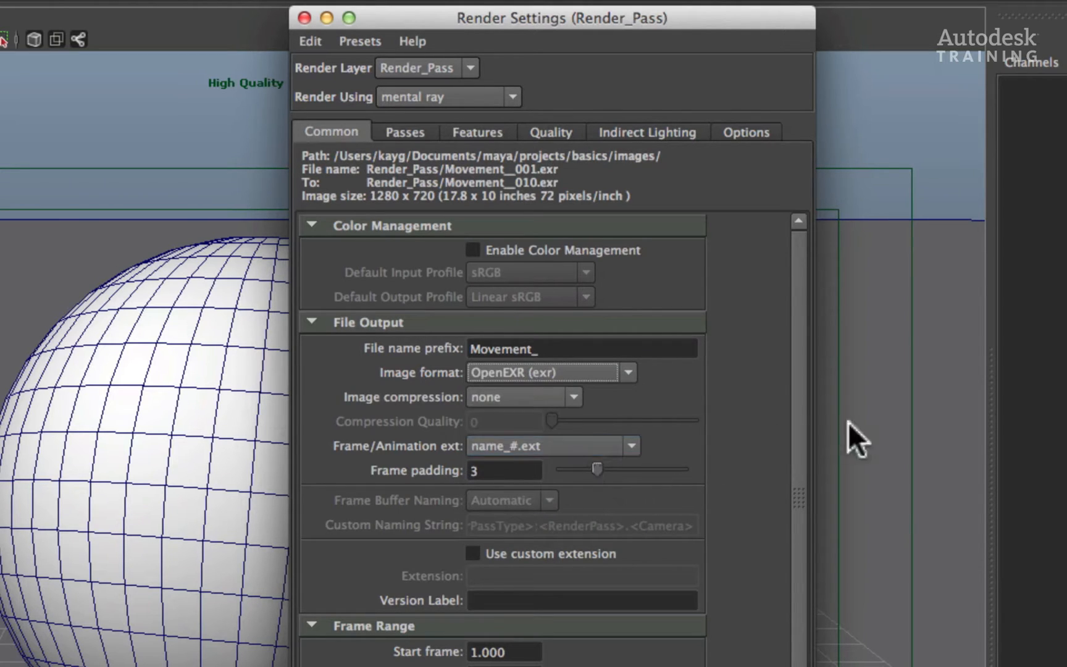
{"action": "mouse_move", "coordinate": [864, 427]}
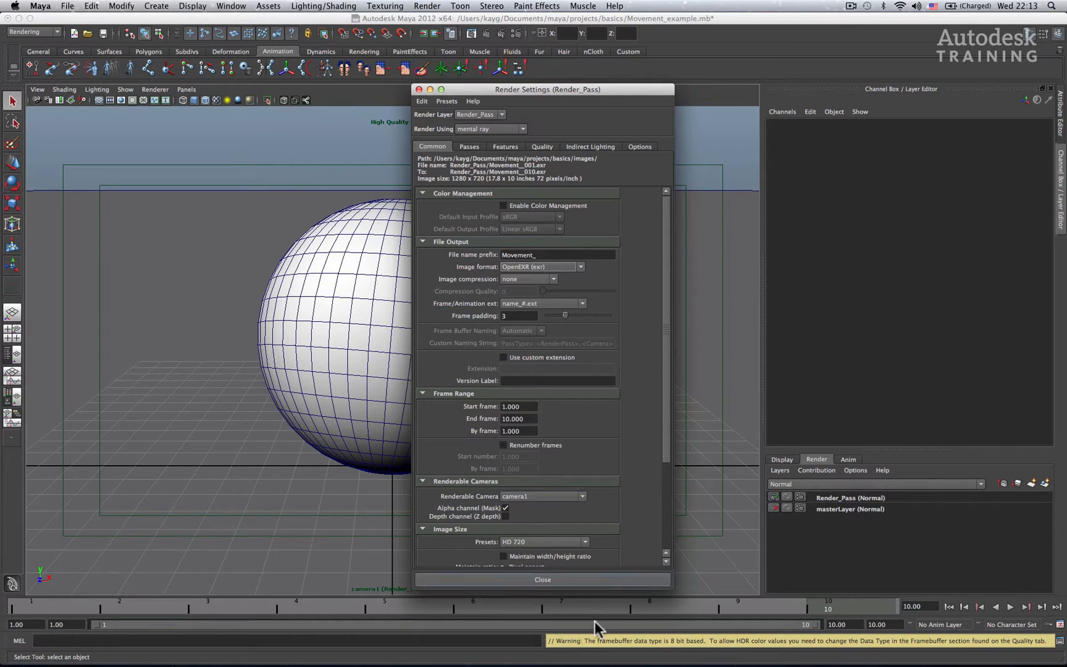
{"action": "mouse_move", "coordinate": [706, 653]}
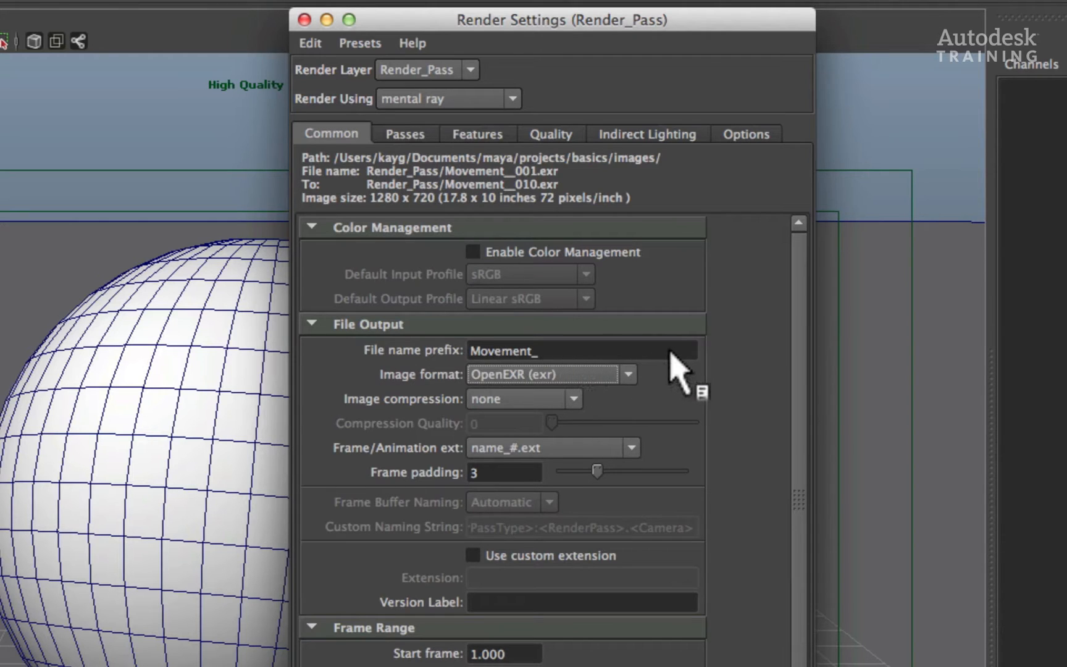
{"action": "mouse_move", "coordinate": [826, 367]}
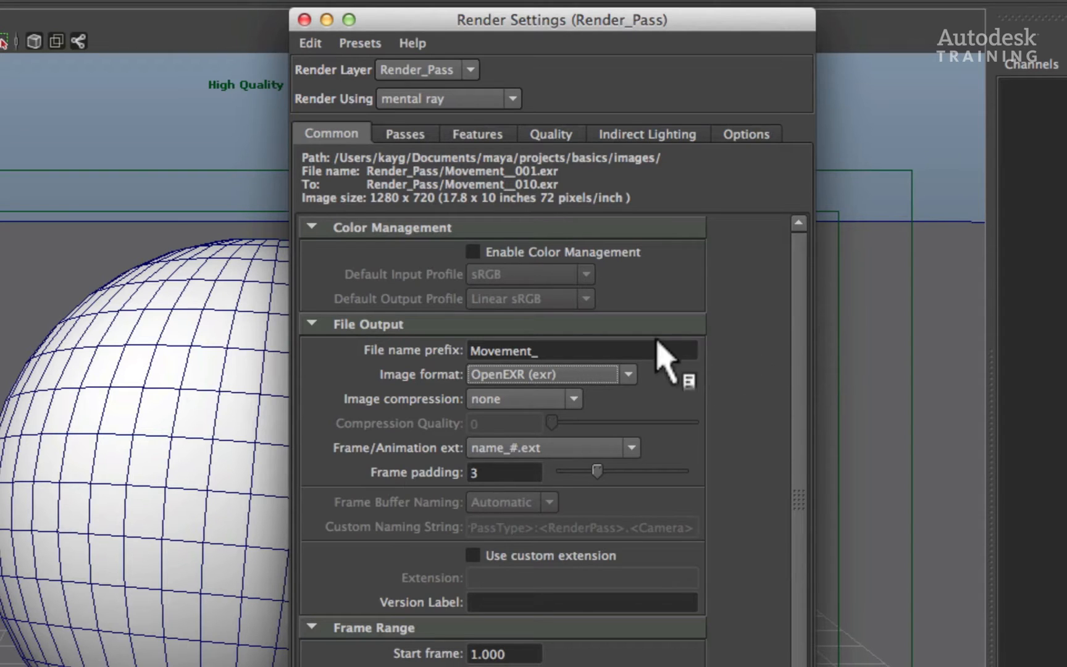
Insert the <RenderPass> keyword so the file name prefix reads Movement_<RenderPass>
{"action": "left_click", "coordinate": [688, 382]}
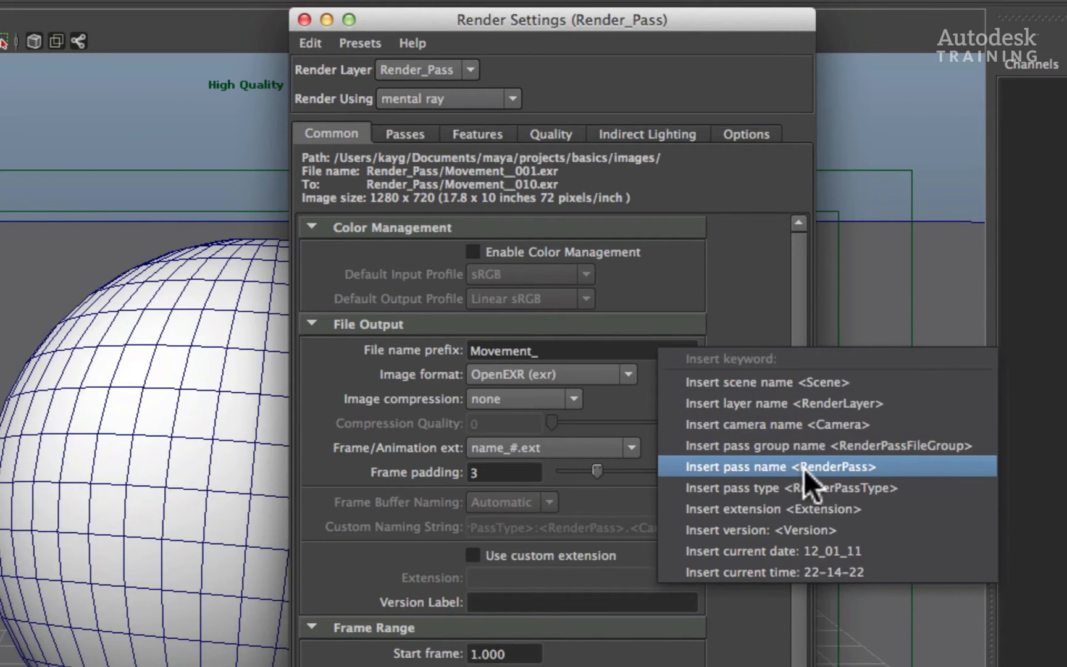
{"action": "mouse_move", "coordinate": [776, 503]}
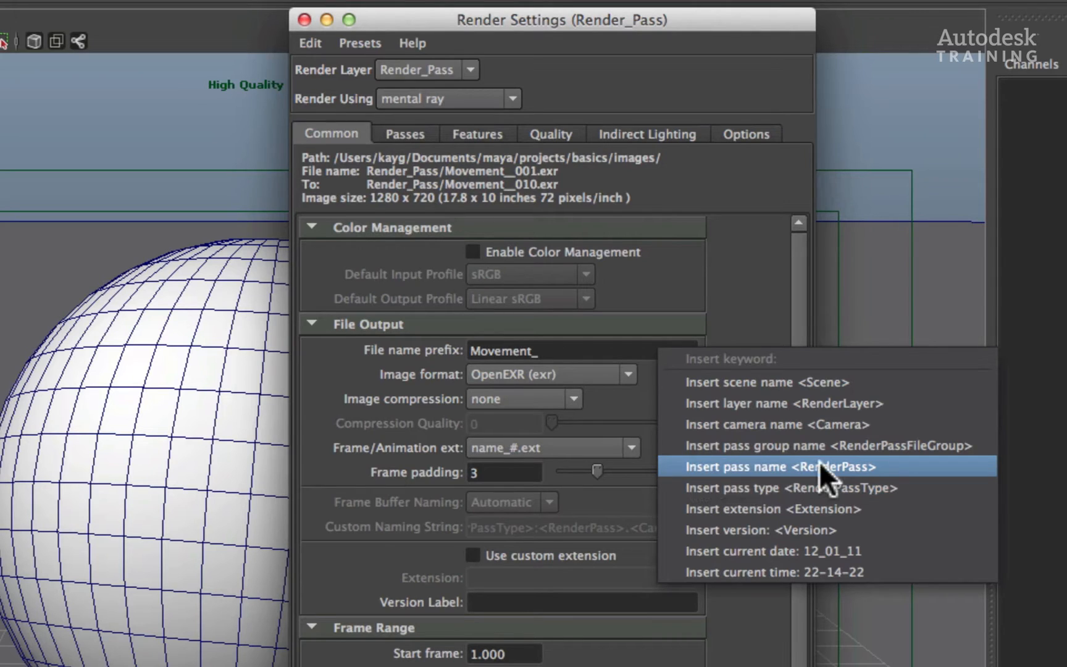
{"action": "left_click", "coordinate": [781, 467]}
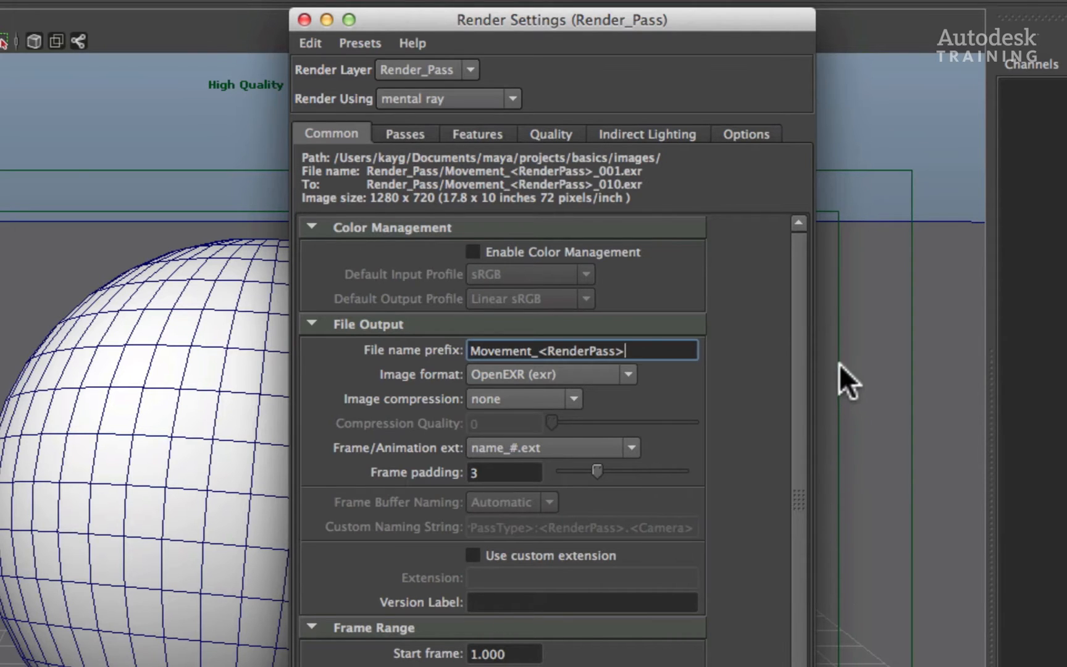
{"action": "mouse_move", "coordinate": [825, 367]}
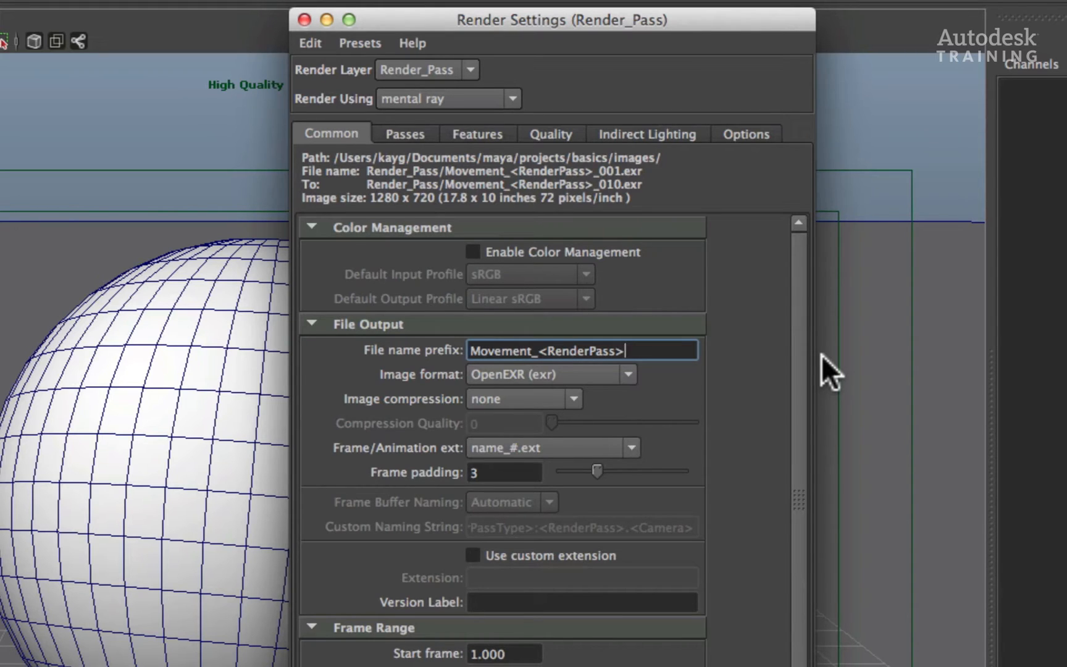
{"action": "mouse_move", "coordinate": [683, 199]}
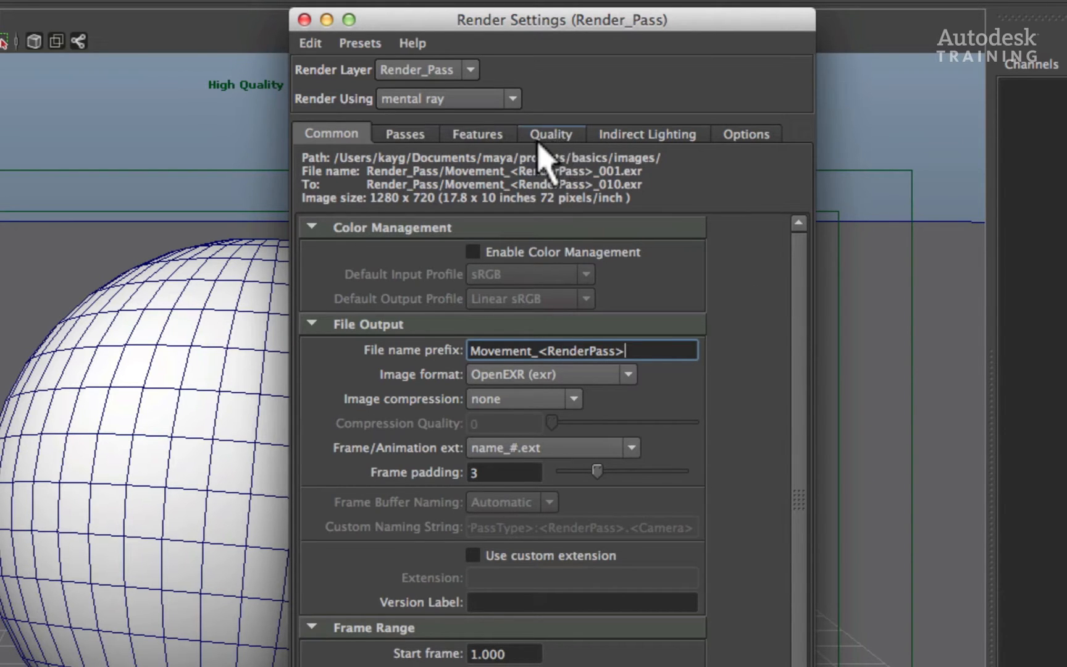
{"action": "mouse_move", "coordinate": [567, 154]}
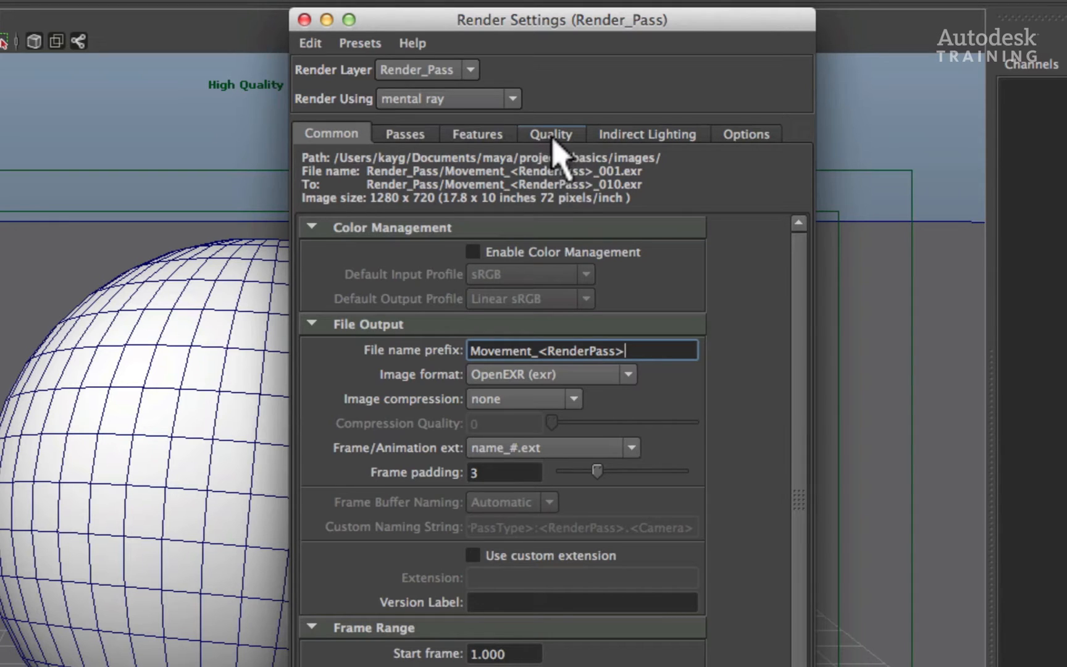
Set the mental ray Framebuffer data type to RGBA (Half) 4x16 Bit under Quality
{"action": "left_click", "coordinate": [551, 134]}
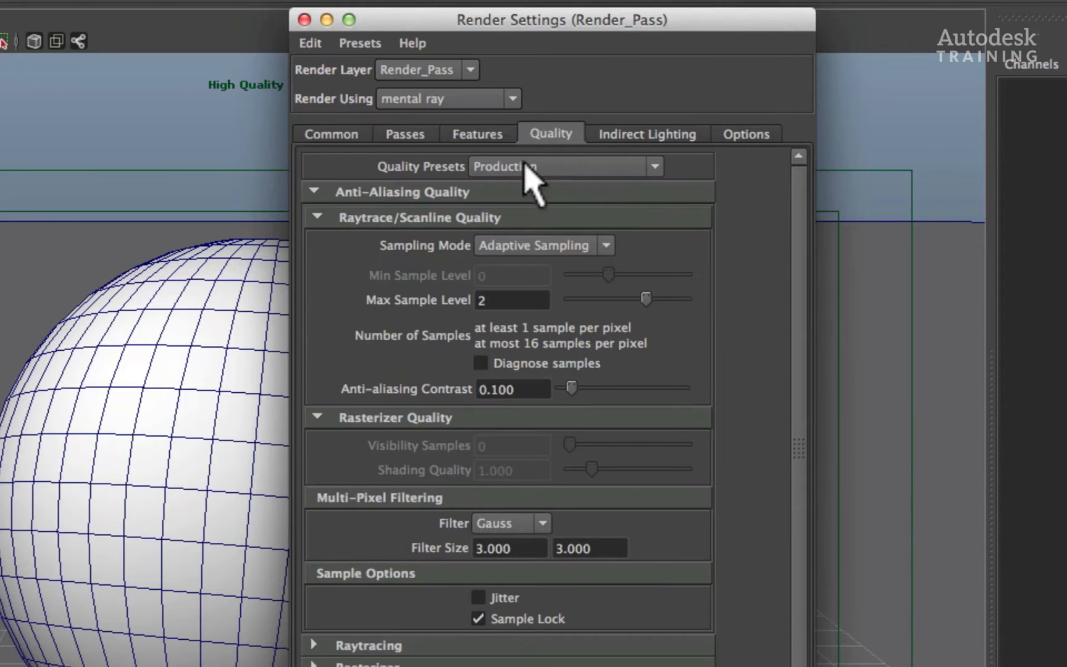
{"action": "mouse_move", "coordinate": [578, 197]}
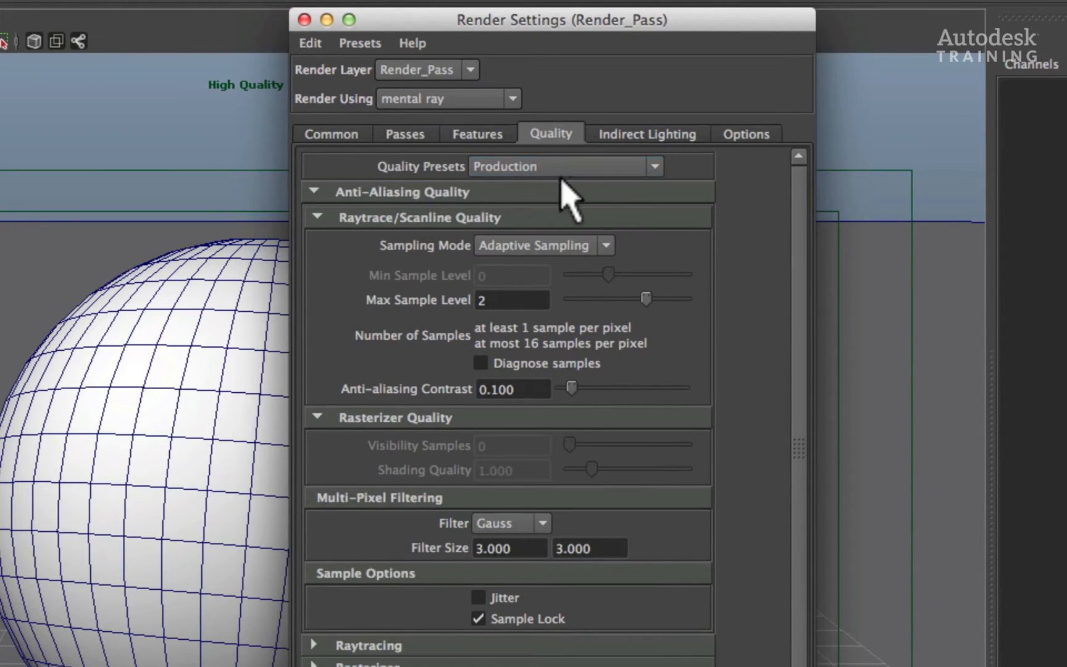
{"action": "mouse_move", "coordinate": [746, 179]}
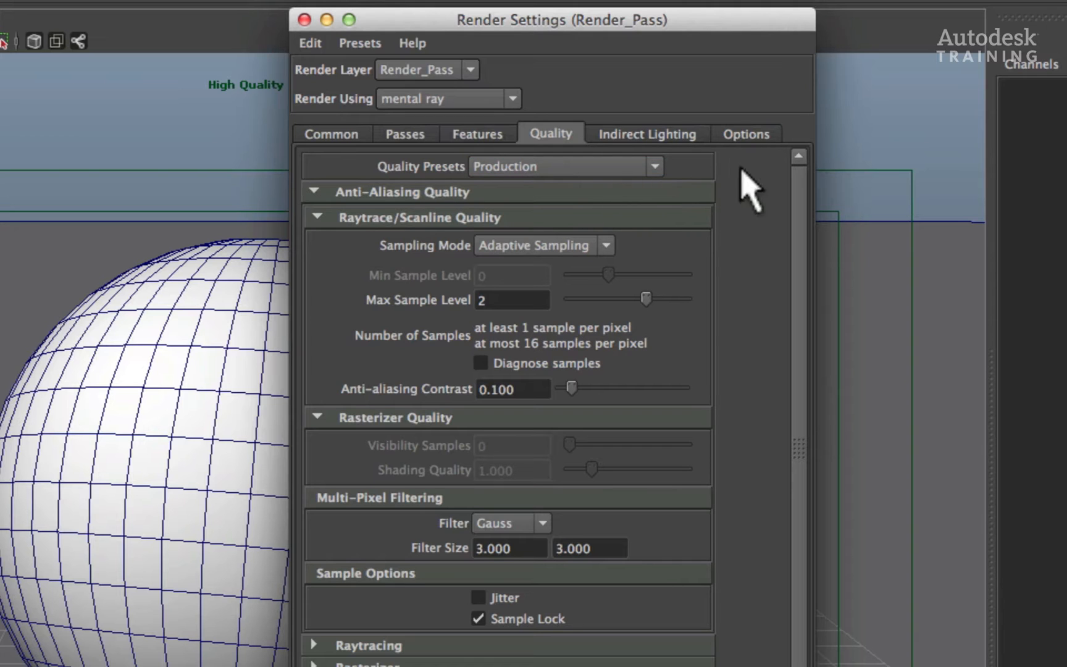
{"action": "scroll", "scroll_direction": "down", "scroll_amount": 3}
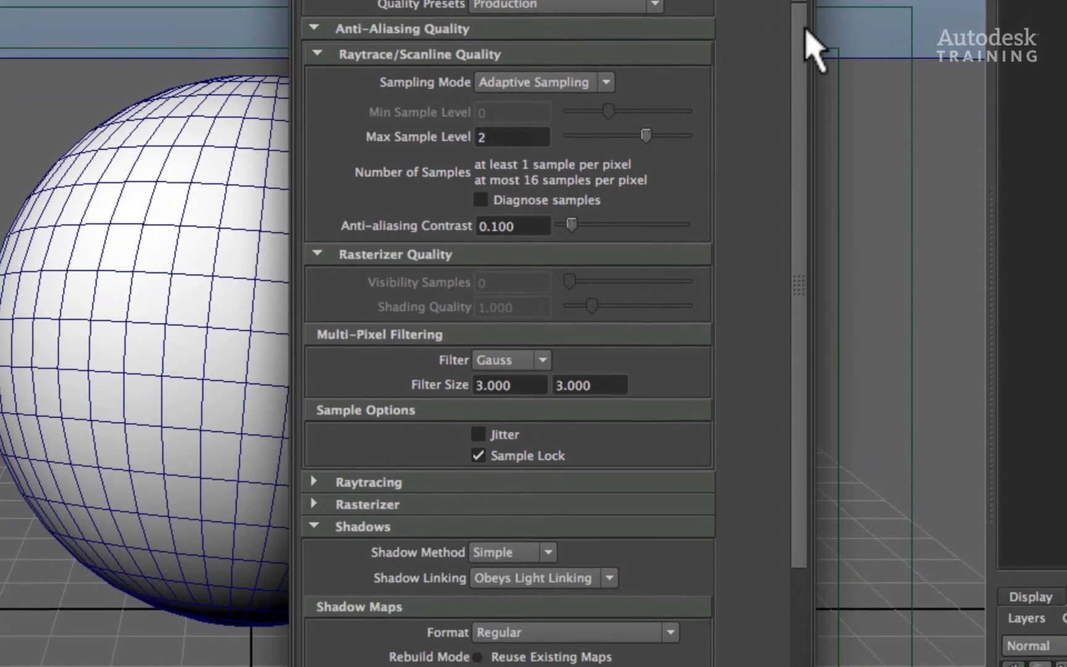
{"action": "scroll", "scroll_direction": "down", "scroll_amount": 3}
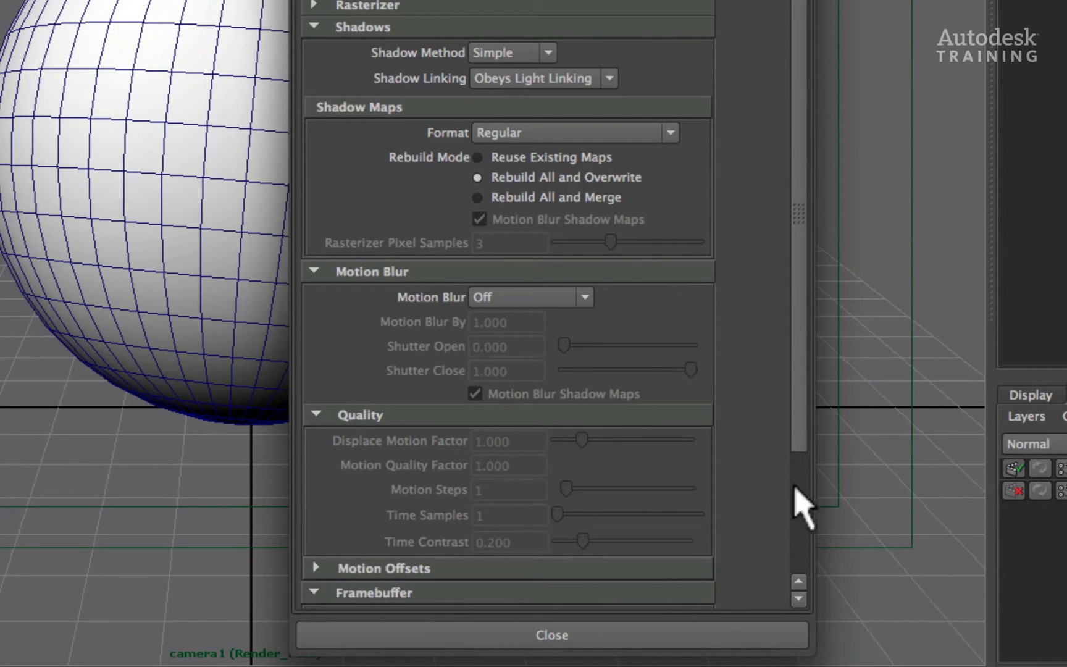
{"action": "scroll", "scroll_direction": "down", "scroll_amount": 3}
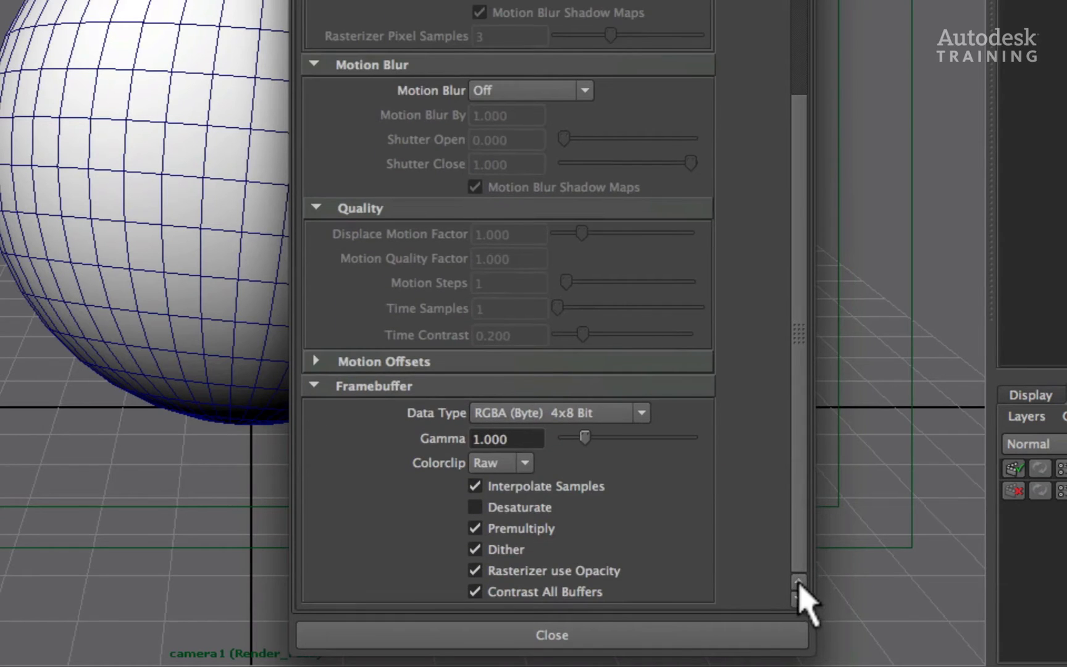
{"action": "mouse_move", "coordinate": [756, 428]}
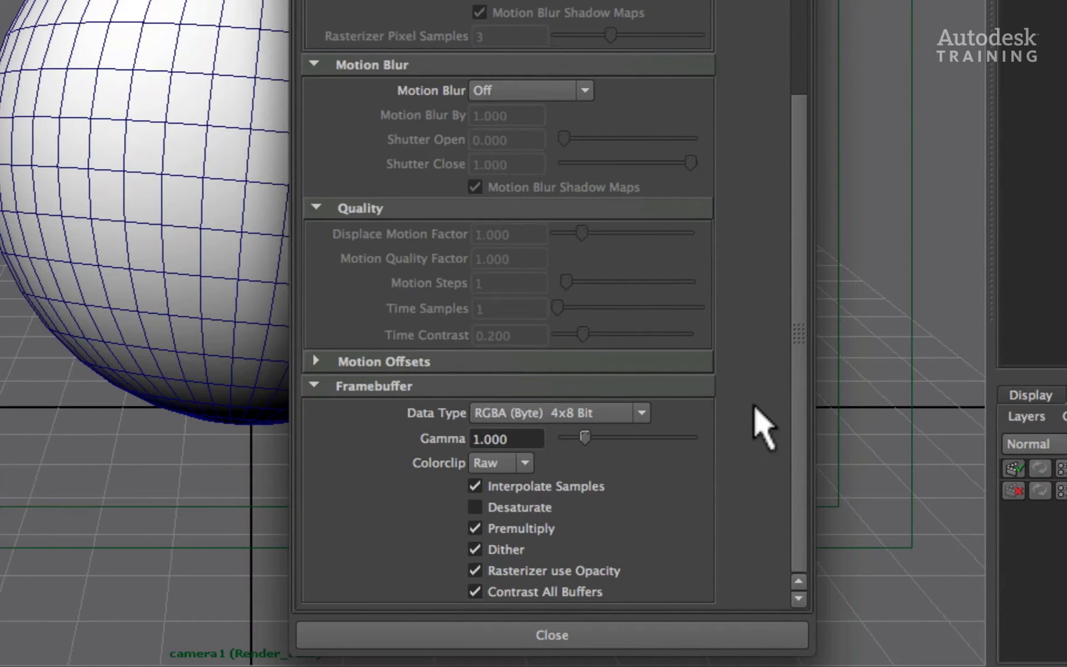
{"action": "mouse_move", "coordinate": [429, 438]}
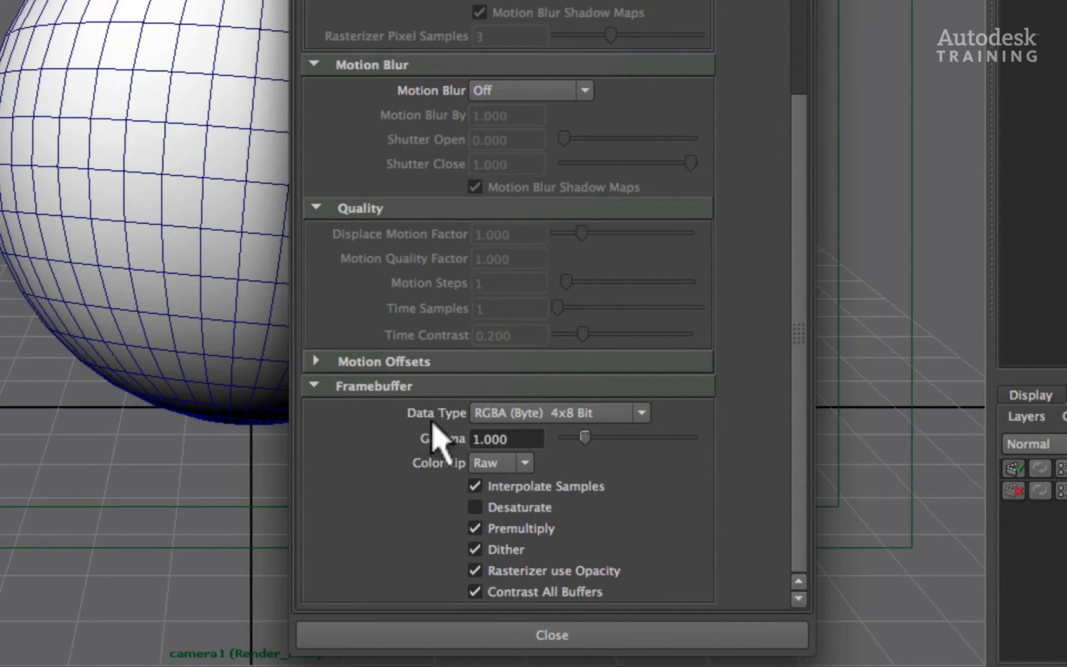
{"action": "mouse_move", "coordinate": [619, 442]}
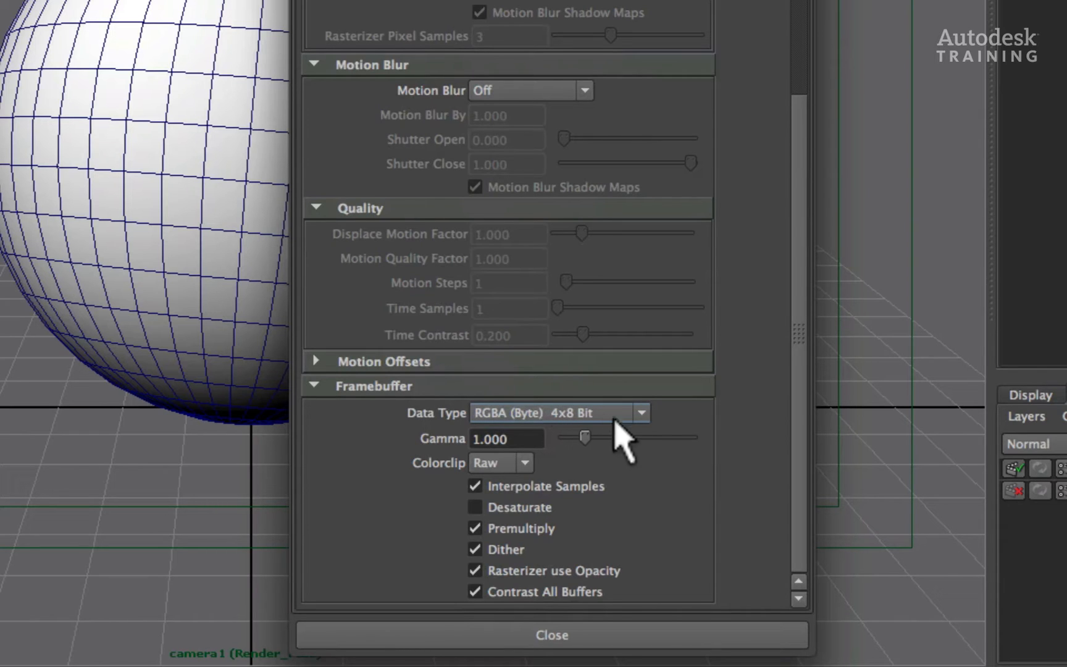
{"action": "left_click", "coordinate": [641, 412]}
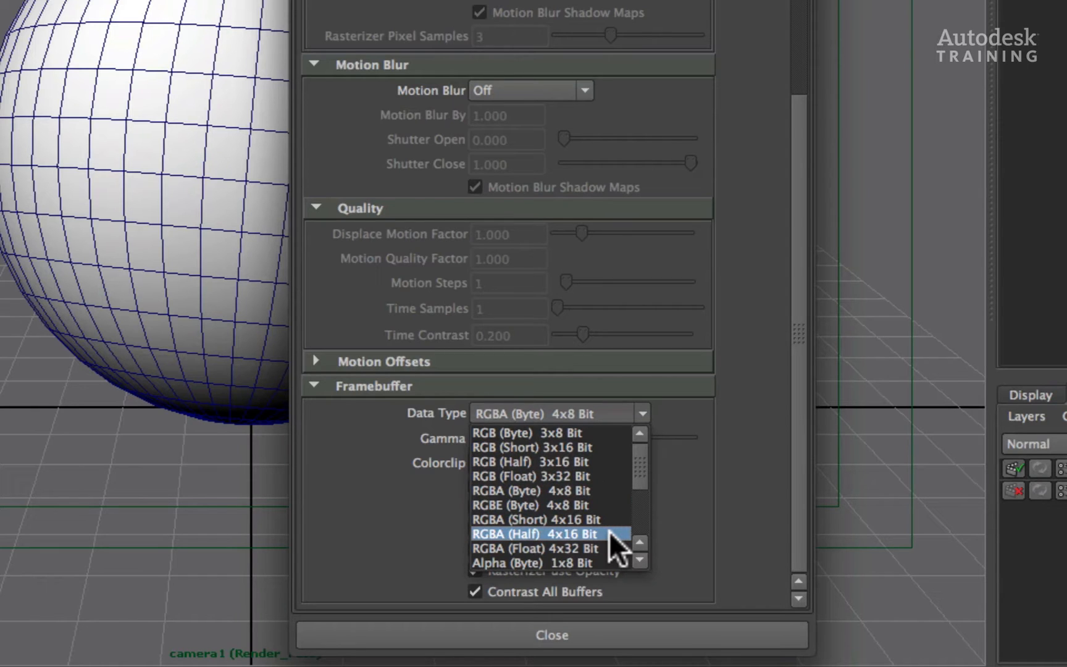
{"action": "left_click", "coordinate": [538, 533]}
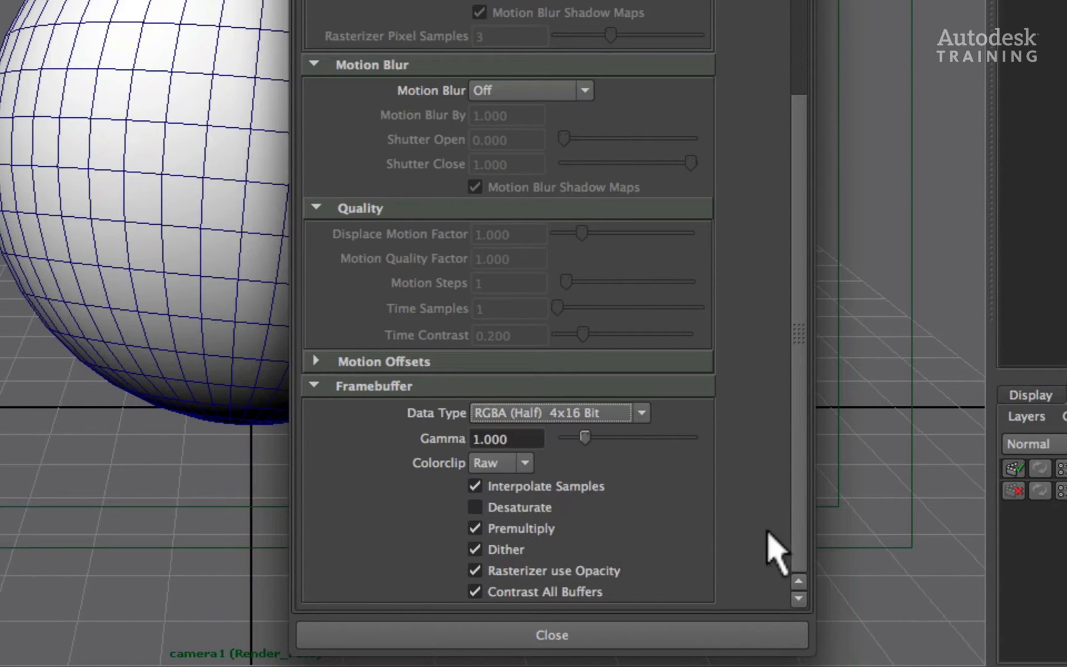
{"action": "mouse_move", "coordinate": [807, 541]}
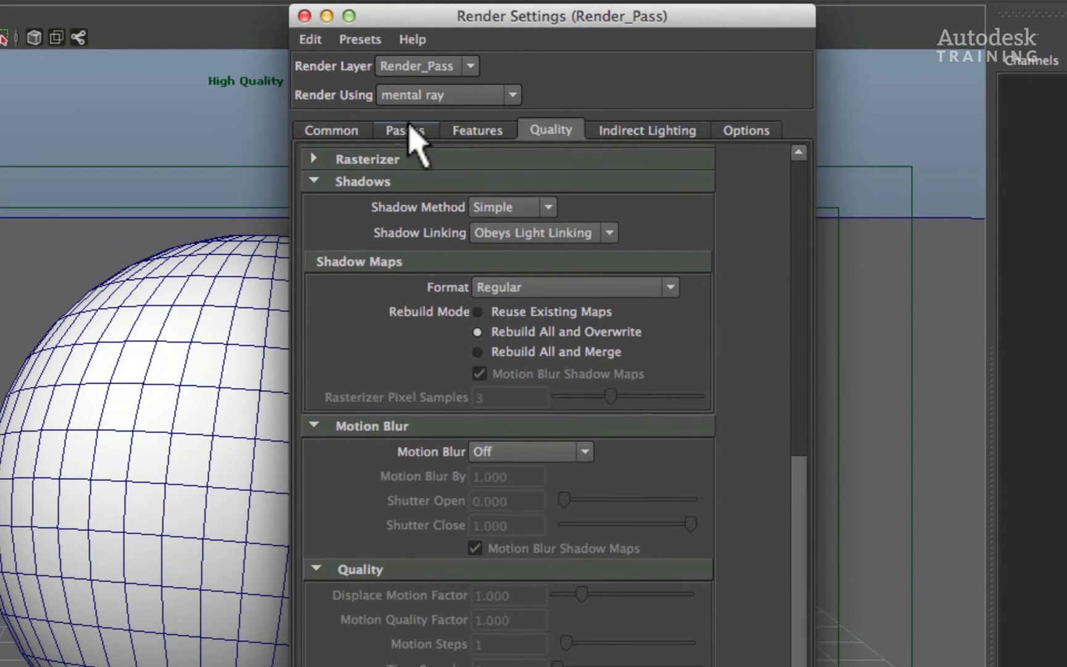
Create a 2D Motion Vector pass, mv2DToxik, and associate it with the Render_Pass layer
{"action": "left_click", "coordinate": [405, 130]}
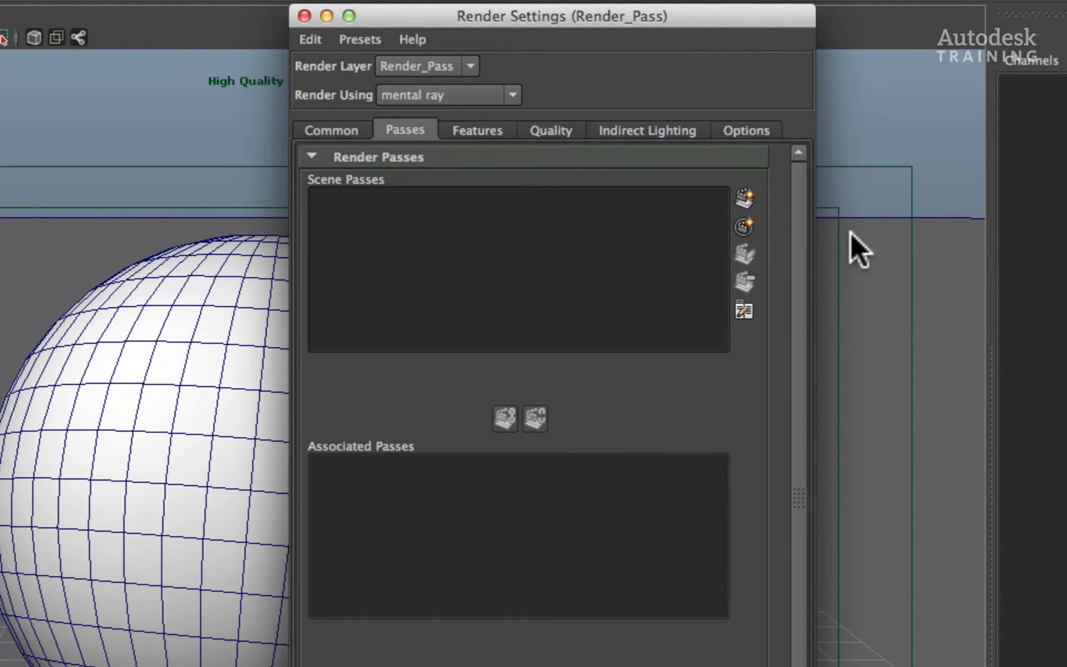
{"action": "mouse_move", "coordinate": [851, 274]}
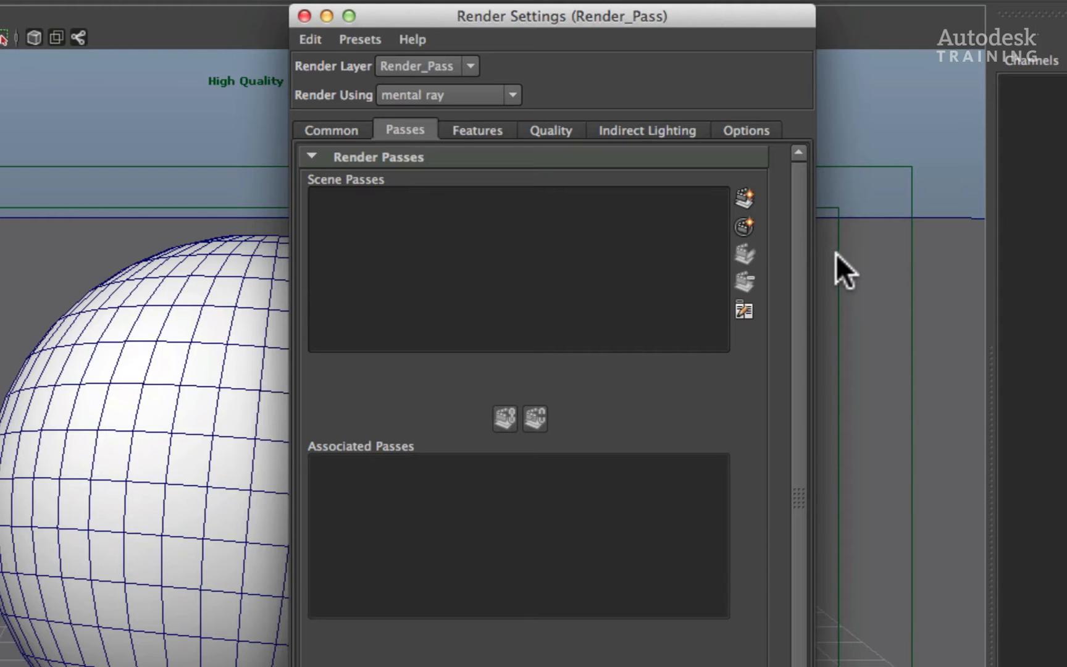
{"action": "mouse_move", "coordinate": [821, 259]}
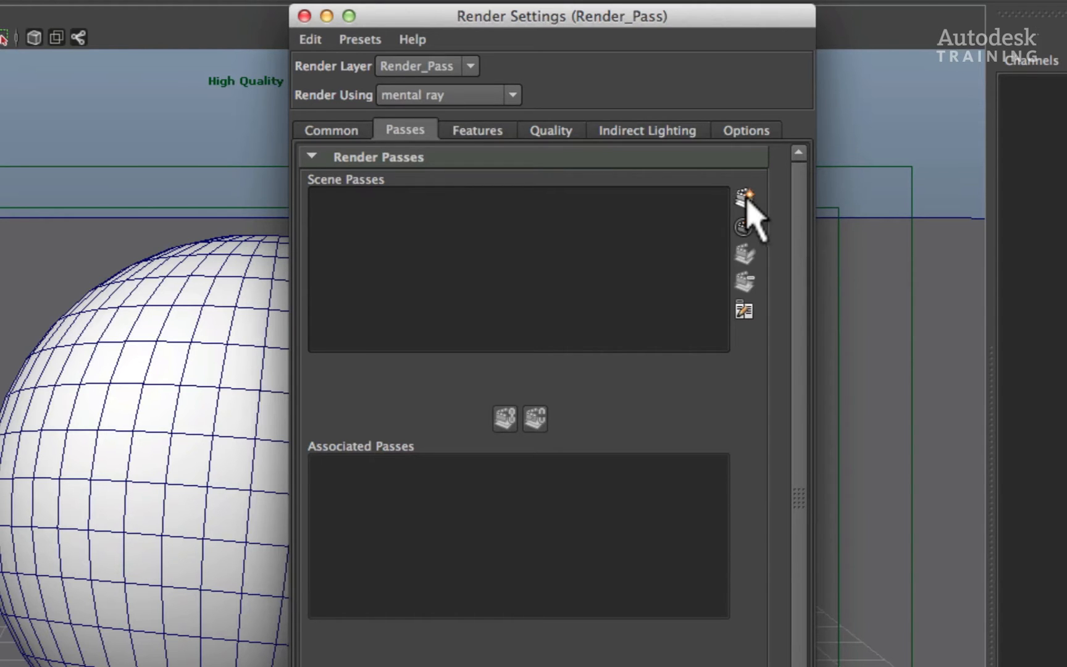
{"action": "left_click", "coordinate": [744, 196]}
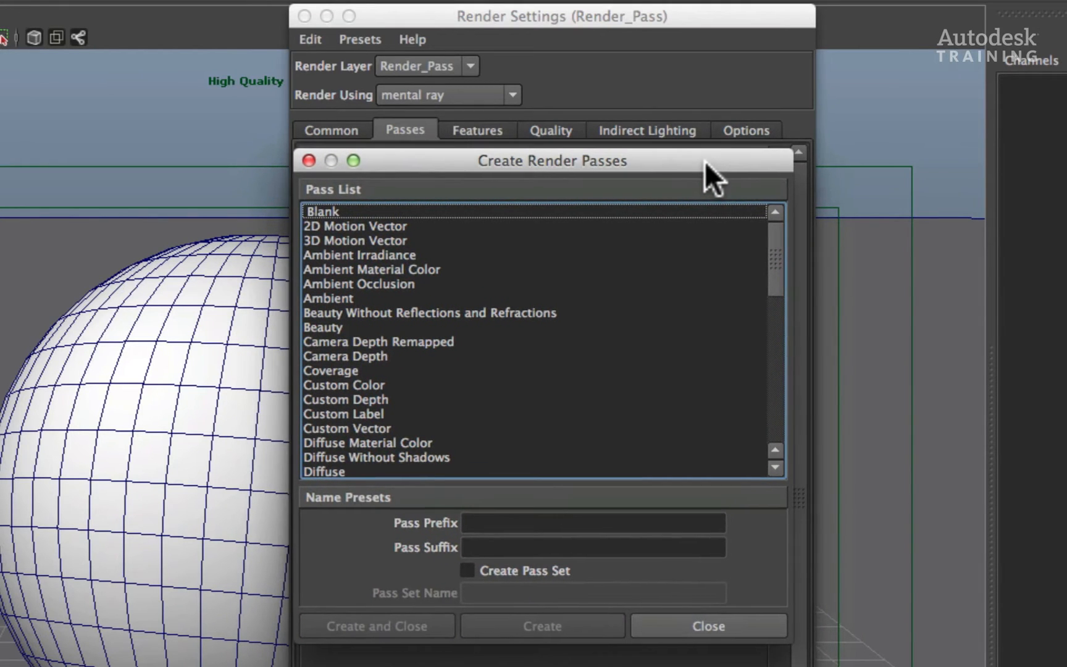
{"action": "mouse_move", "coordinate": [734, 331]}
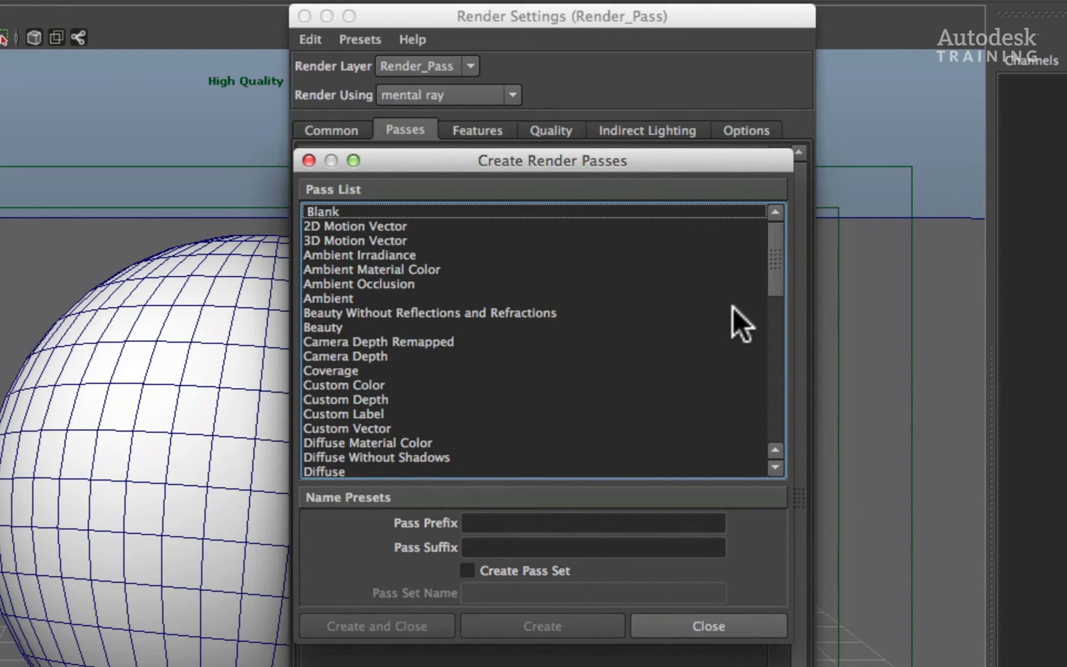
{"action": "left_click", "coordinate": [355, 226]}
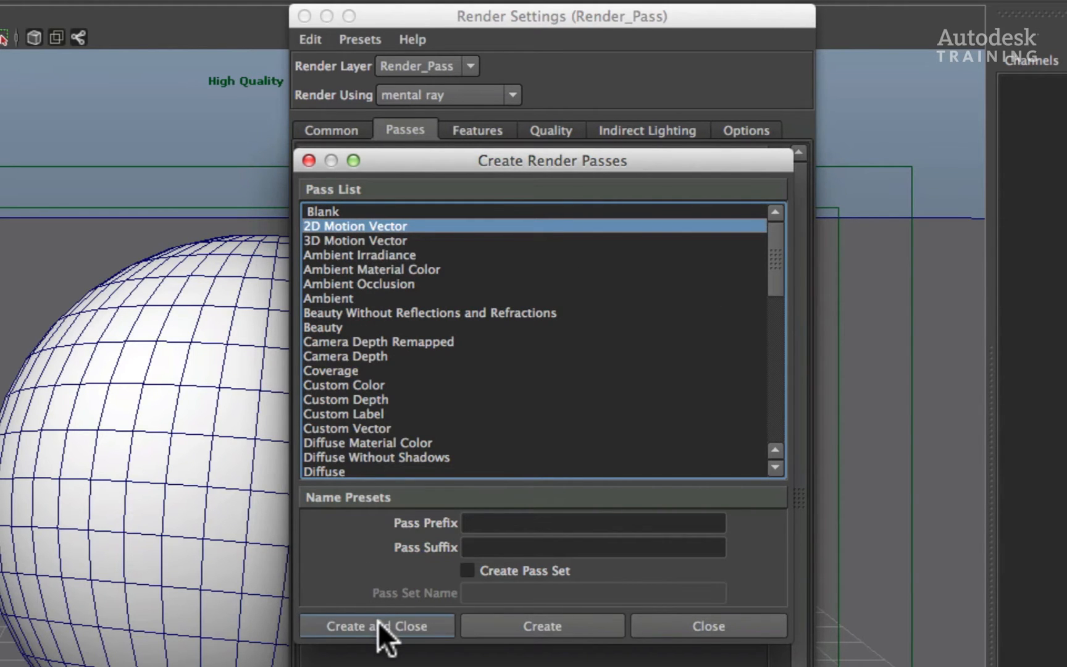
{"action": "left_click", "coordinate": [376, 626]}
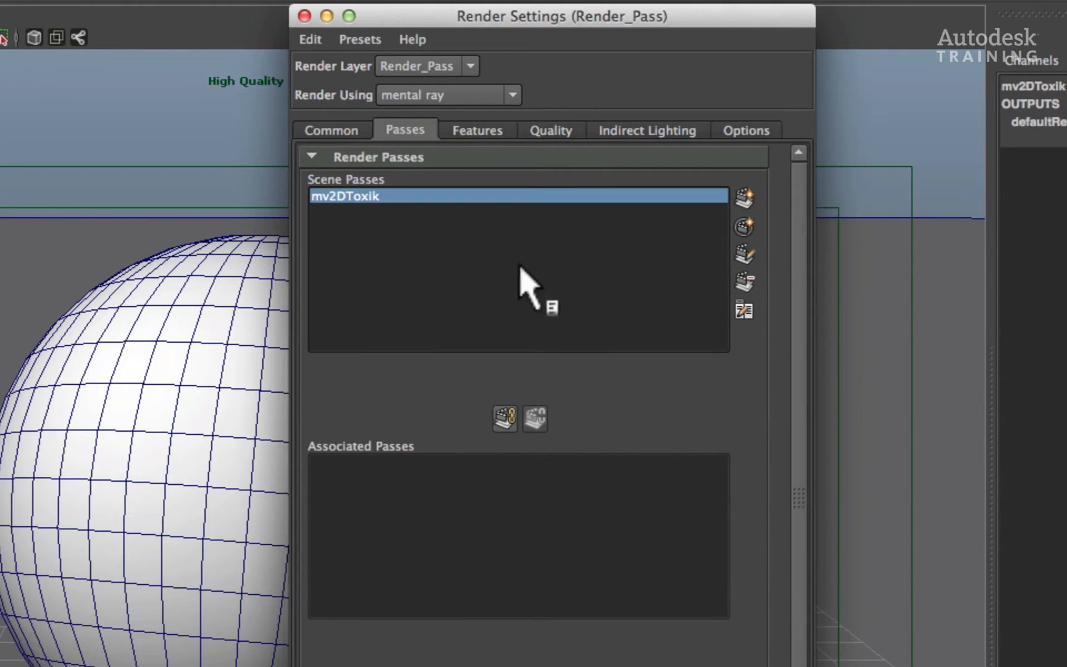
{"action": "mouse_move", "coordinate": [868, 224]}
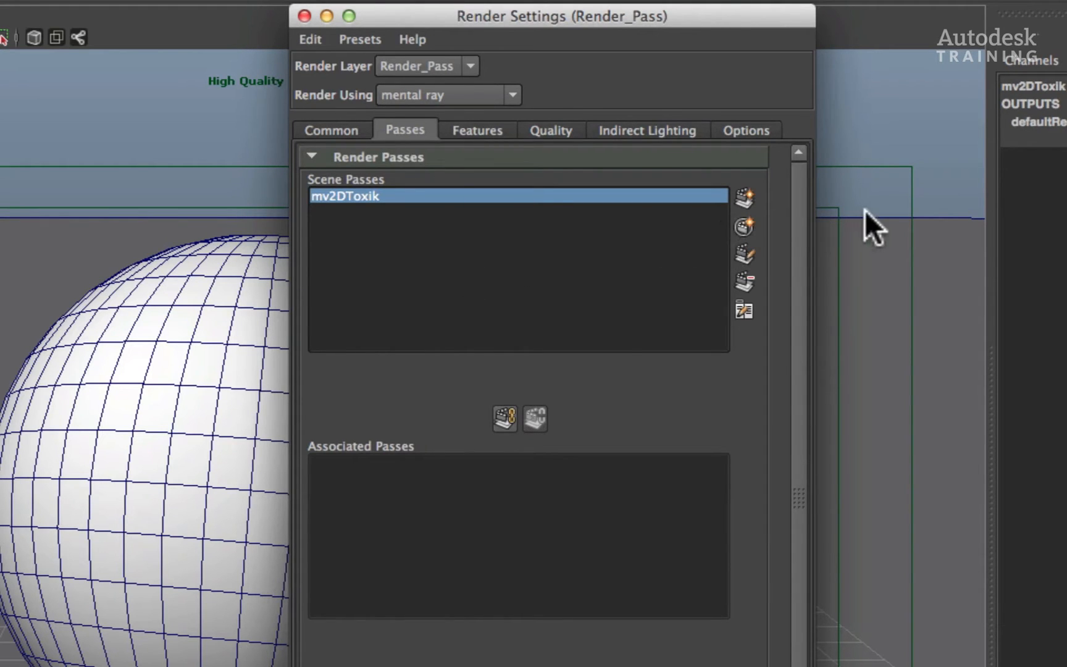
{"action": "mouse_move", "coordinate": [861, 225]}
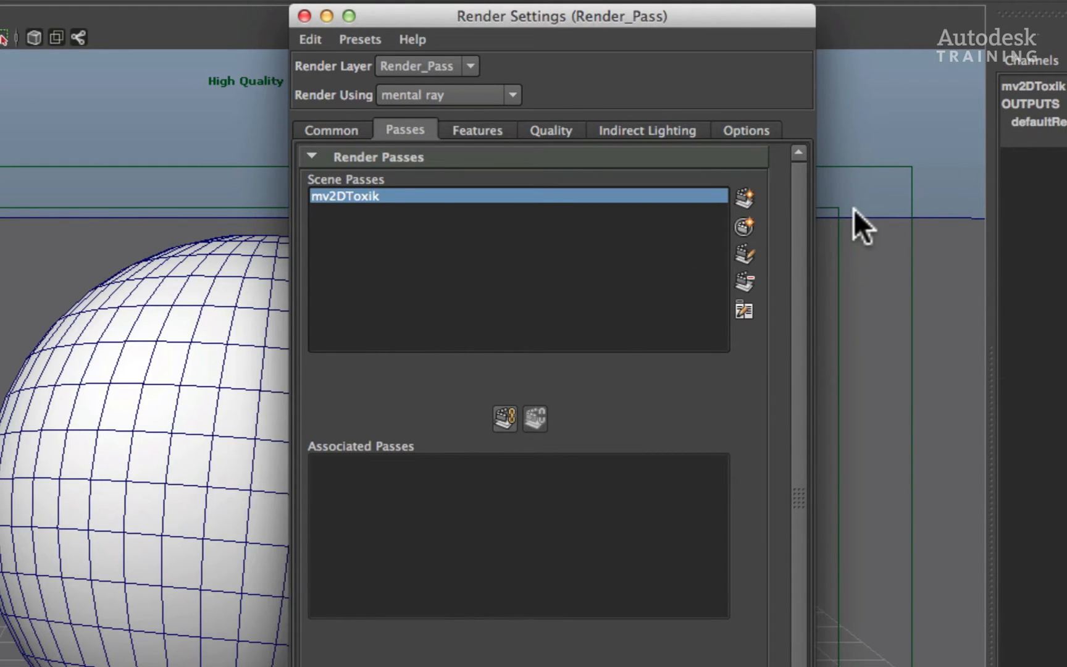
{"action": "mouse_move", "coordinate": [501, 425]}
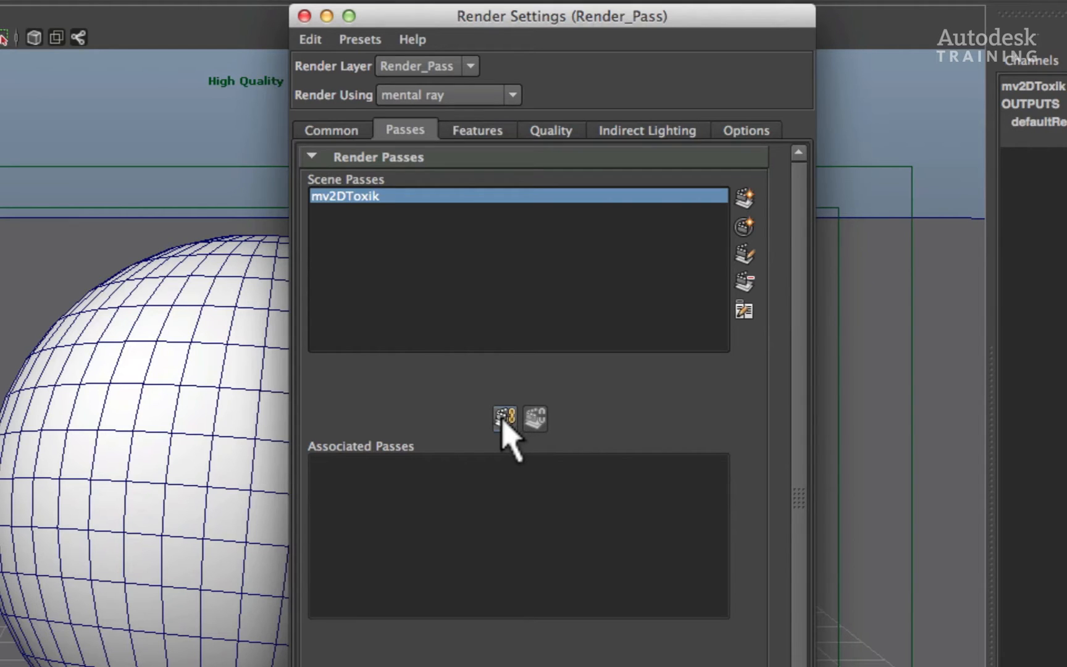
{"action": "left_click", "coordinate": [499, 420]}
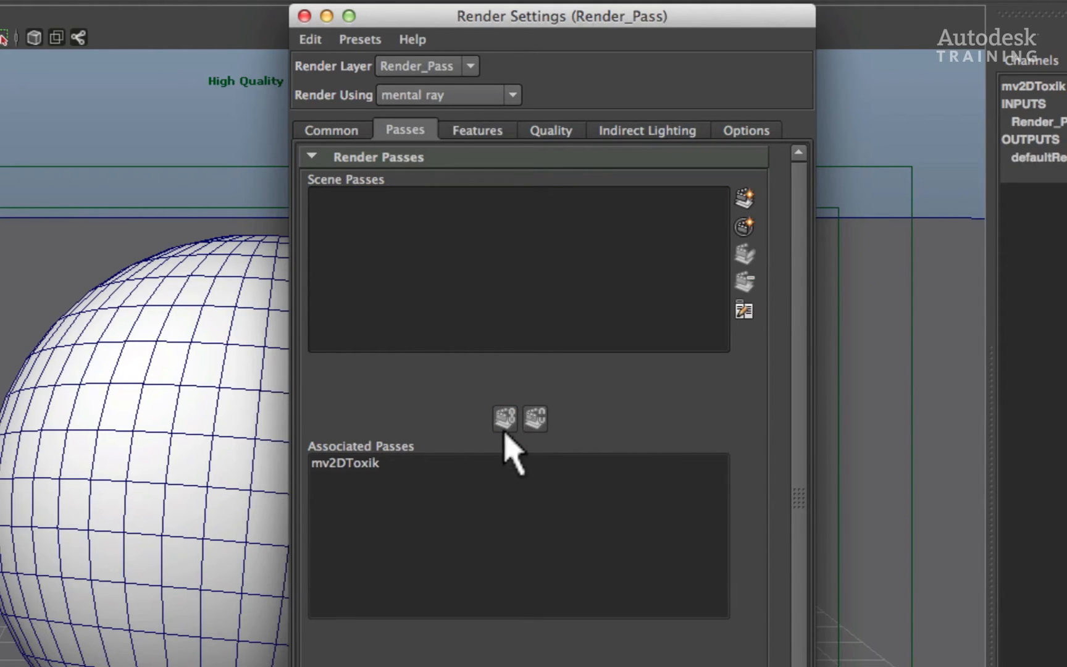
{"action": "mouse_move", "coordinate": [827, 418]}
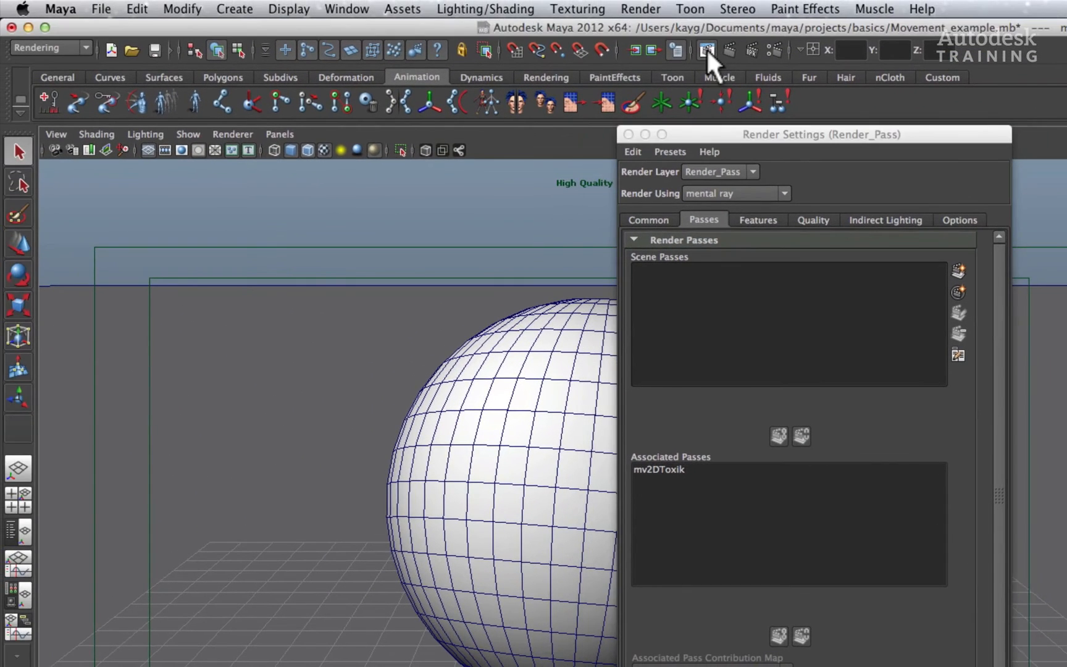
Render the current frame in Render View and load the mv2DToxik pass into the image viewer
{"action": "left_click", "coordinate": [705, 51]}
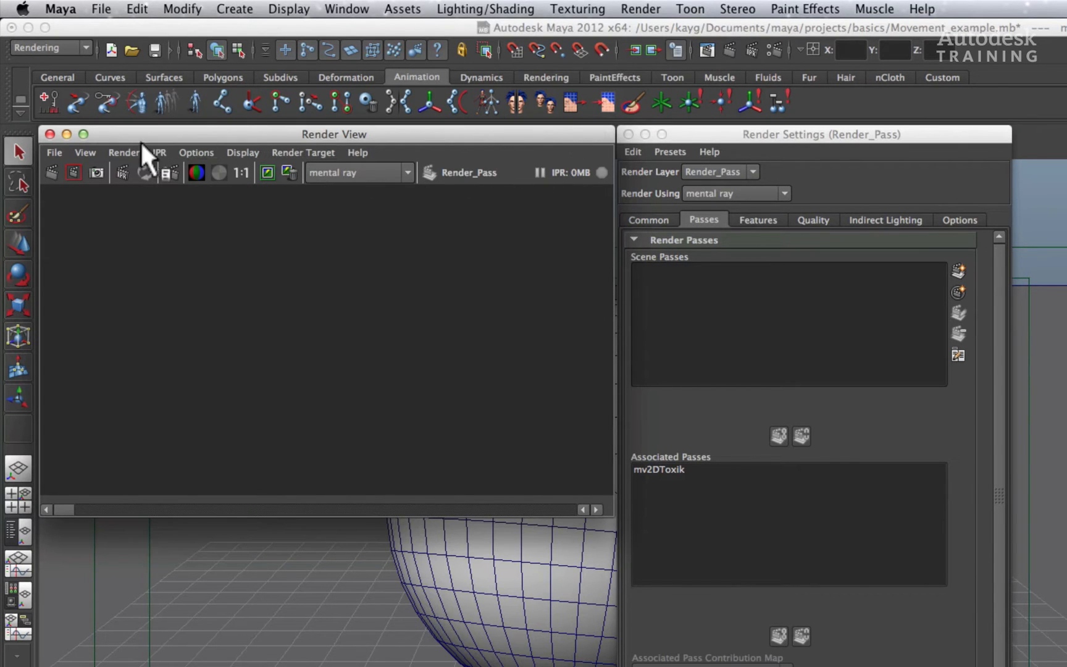
{"action": "left_click", "coordinate": [123, 153]}
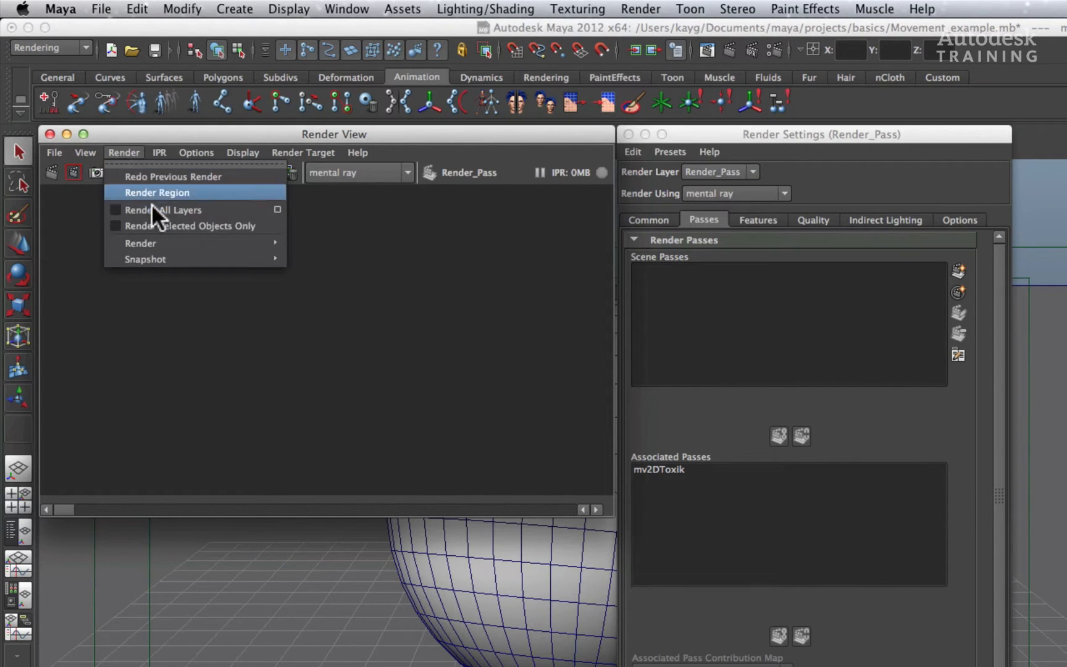
{"action": "left_click", "coordinate": [163, 210]}
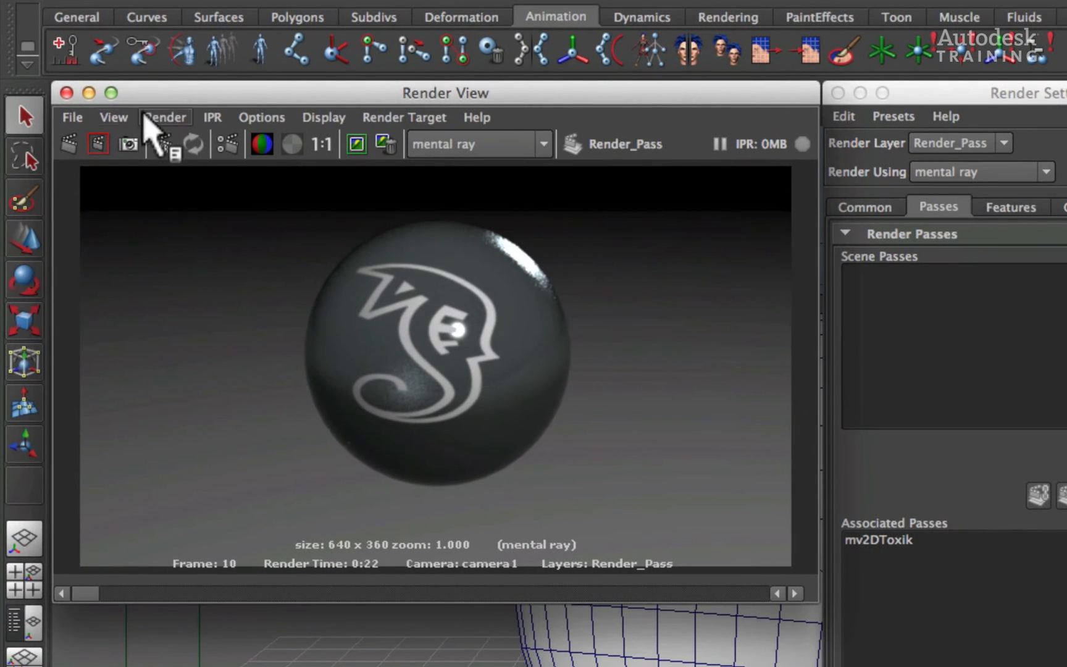
{"action": "left_click", "coordinate": [72, 117]}
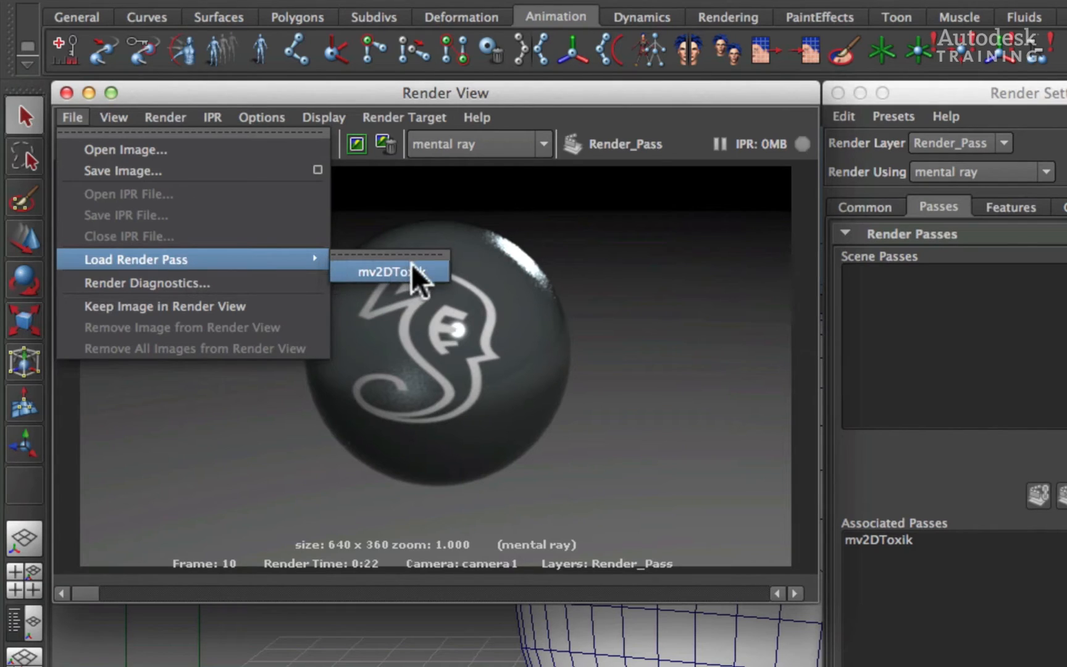
{"action": "left_click", "coordinate": [391, 271]}
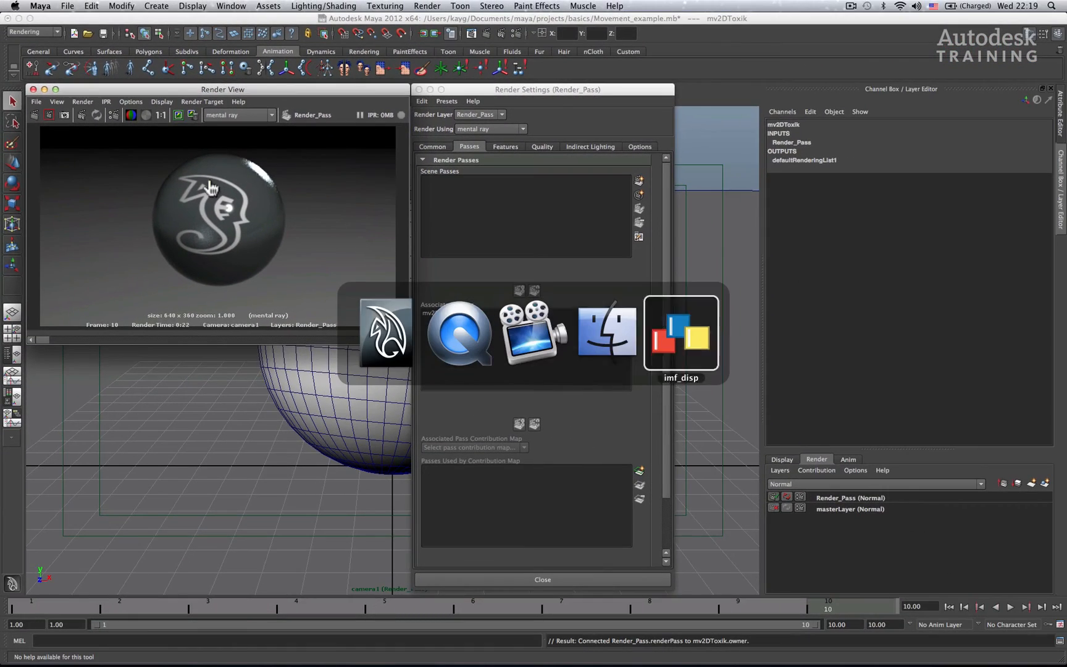
Bring the imf_disp window forward and move it left so the motion vector image is fully visible
{"action": "left_click", "coordinate": [680, 333]}
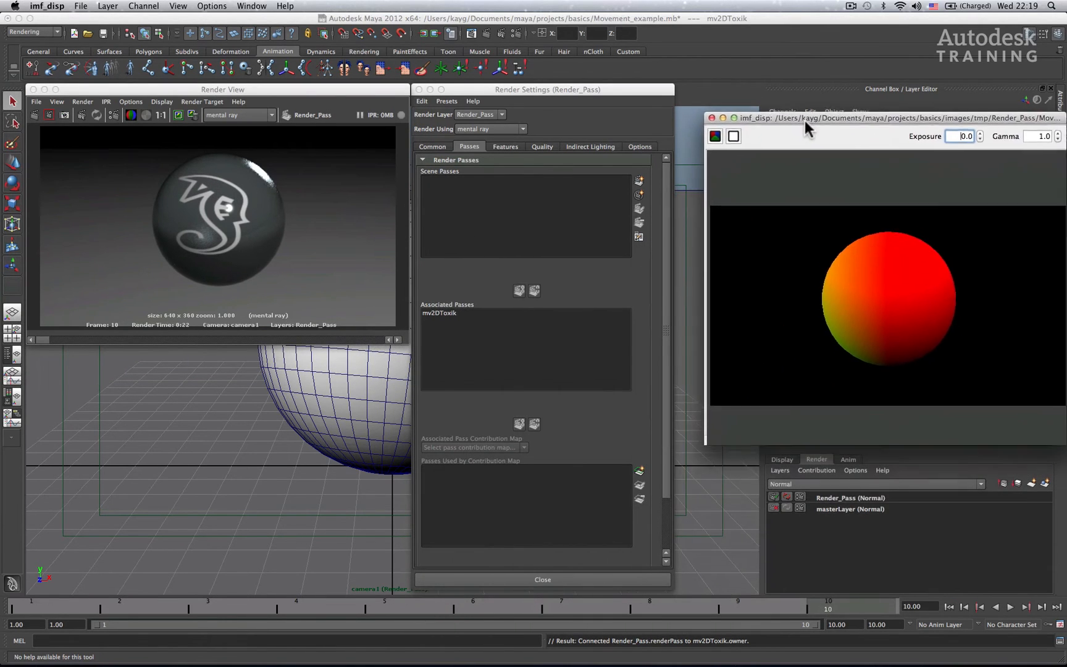
{"action": "left_click_drag", "start_coordinate": [809, 117], "coordinate": [779, 91]}
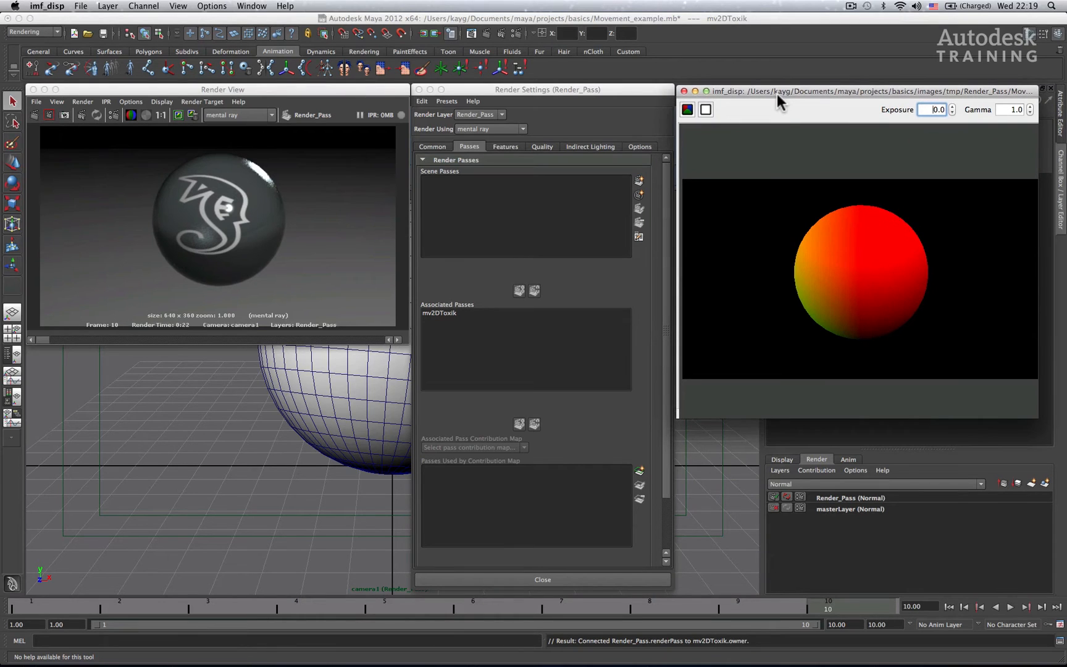
{"action": "mouse_move", "coordinate": [799, 145]}
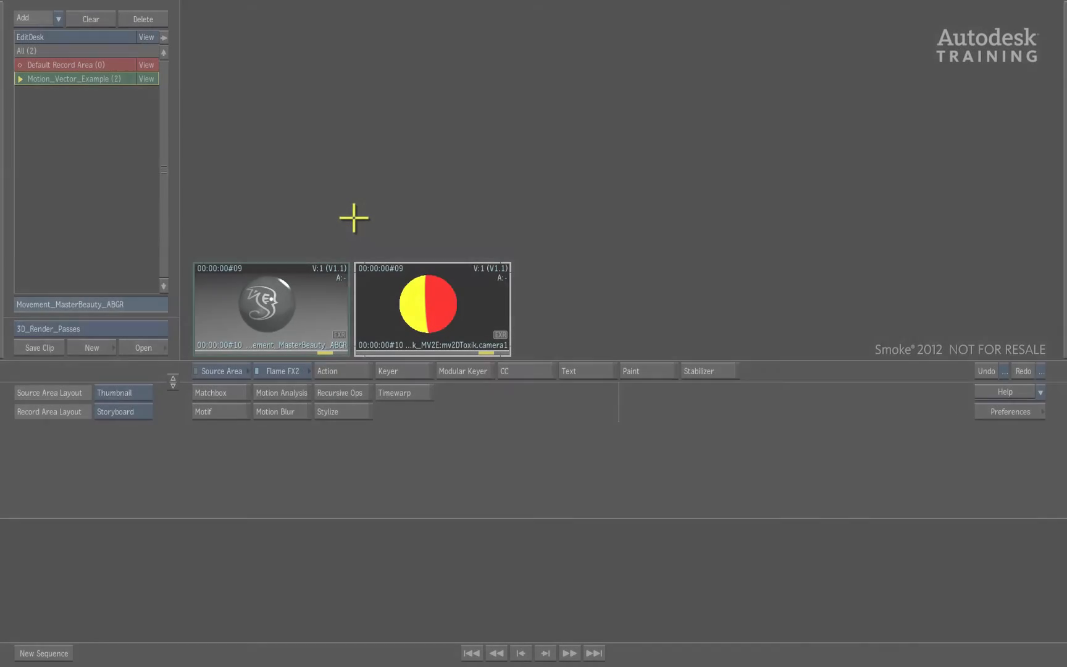
{"action": "mouse_move", "coordinate": [363, 218]}
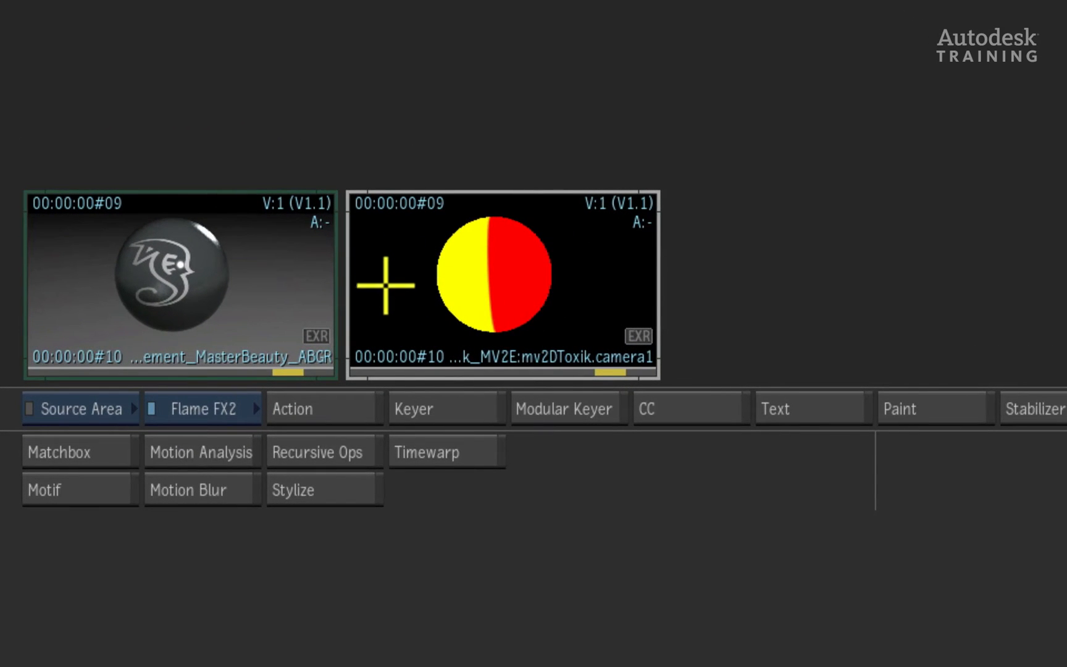
{"action": "mouse_move", "coordinate": [609, 354]}
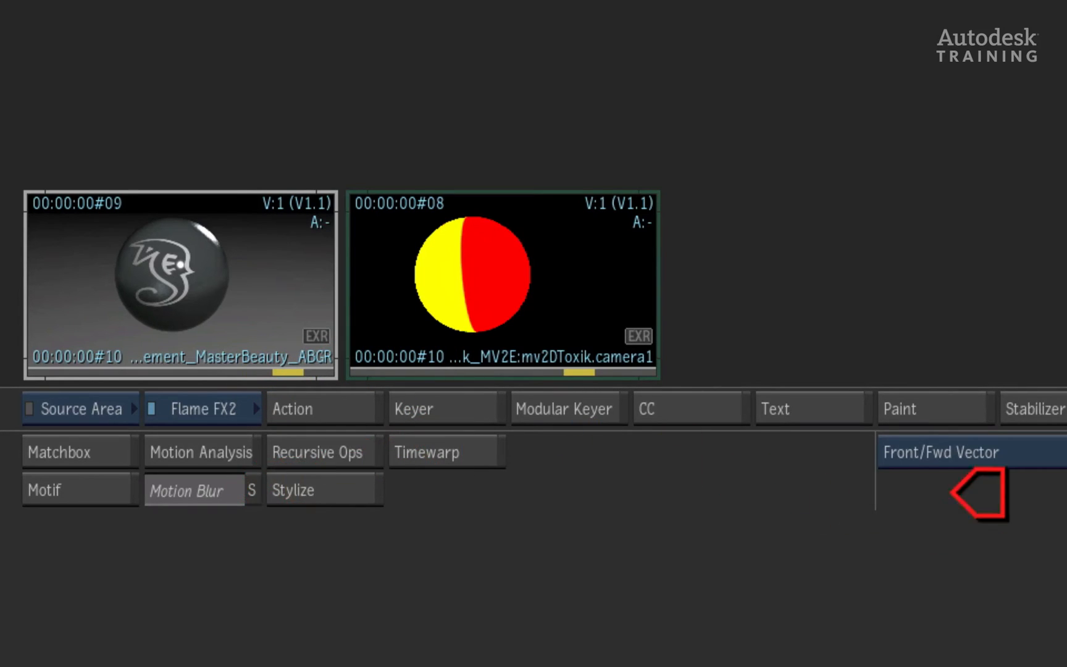
{"action": "mouse_move", "coordinate": [86, 213]}
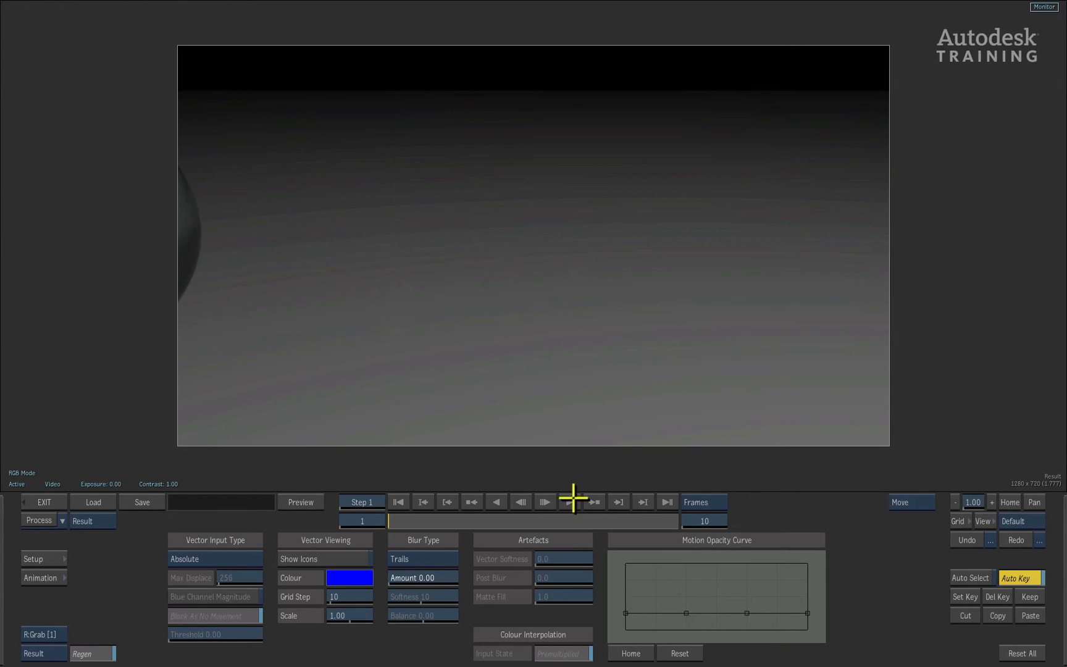
Switch the Motion Blur viewer to the Forward Vector input clip
{"action": "left_click", "coordinate": [544, 501]}
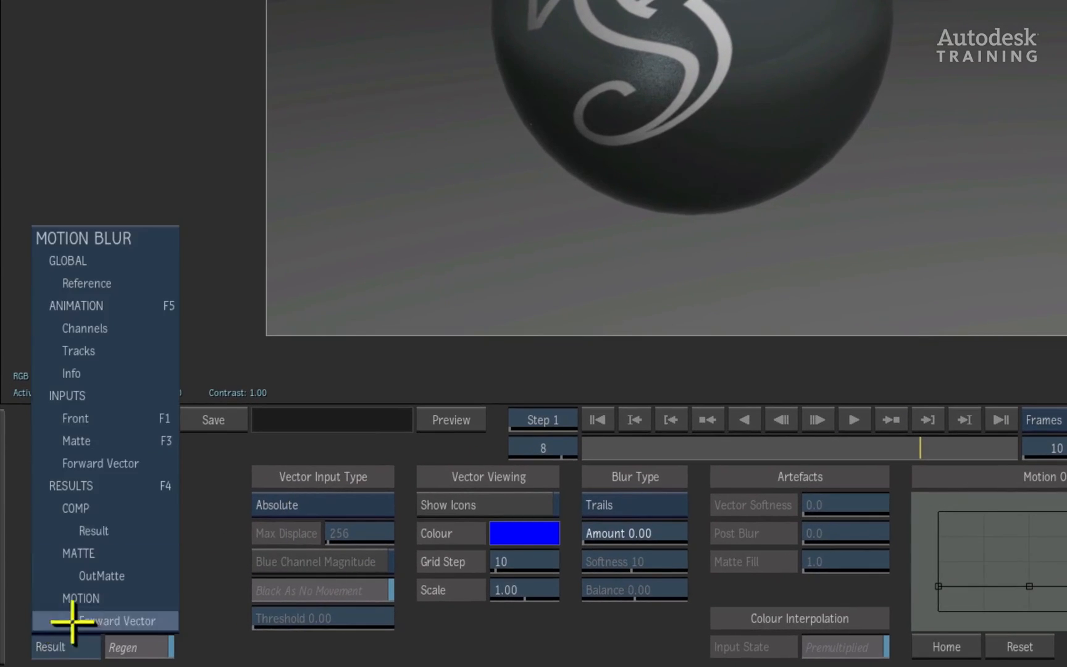
{"action": "left_click", "coordinate": [121, 620]}
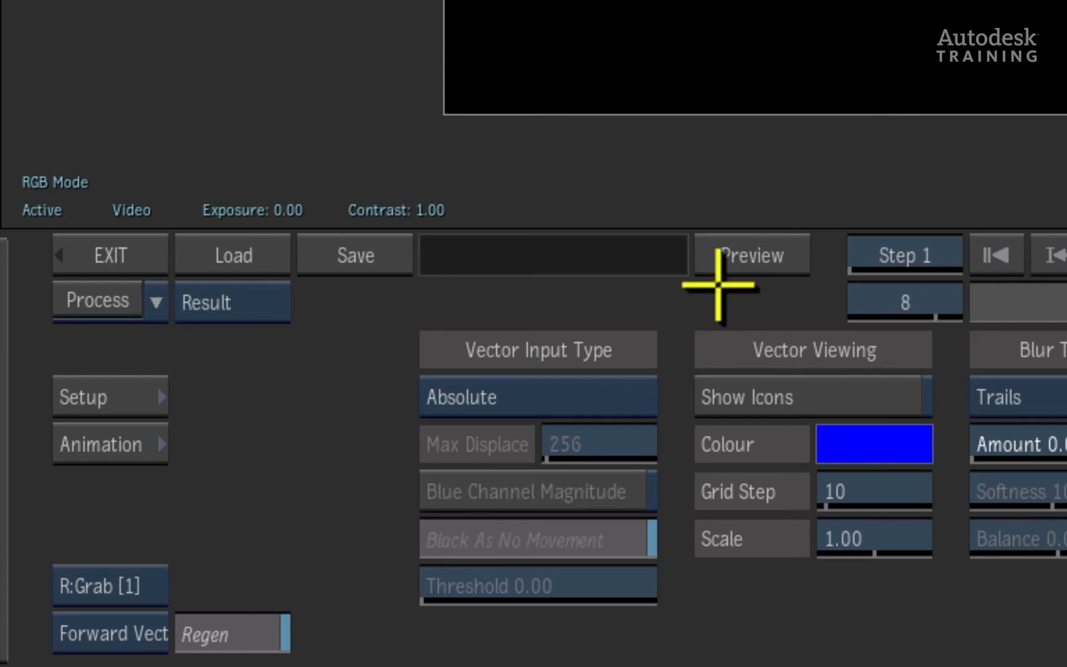
{"action": "mouse_move", "coordinate": [463, 409]}
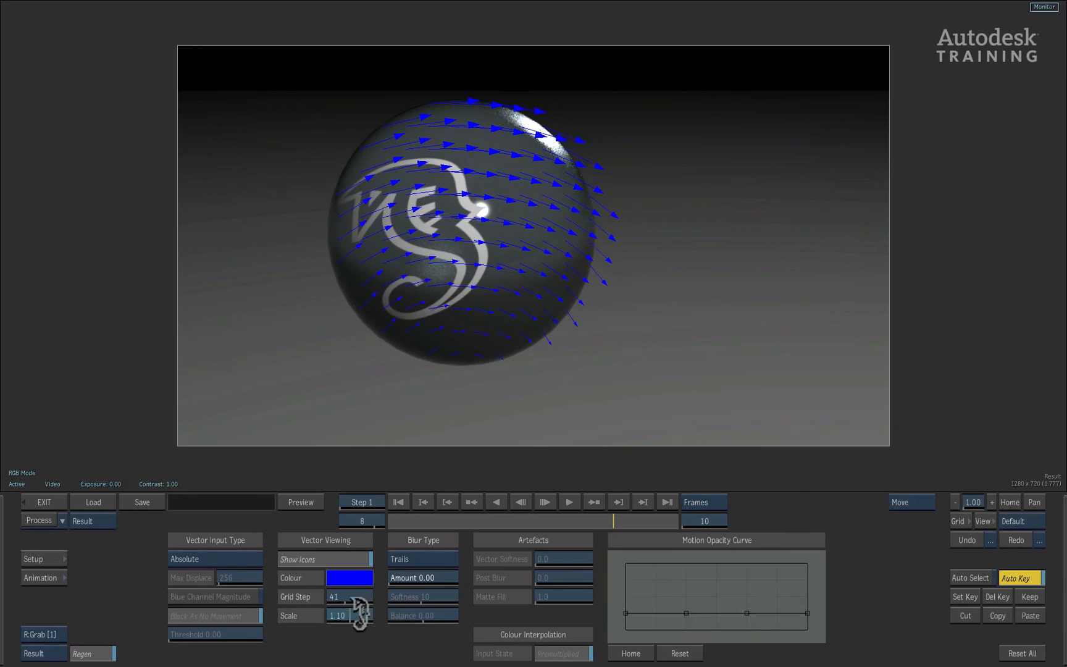
Set the Vector Viewing Scale to 2.10 and change the Blur Type from Trails to Samples
{"action": "left_click_drag", "start_coordinate": [350, 615], "coordinate": [368, 615]}
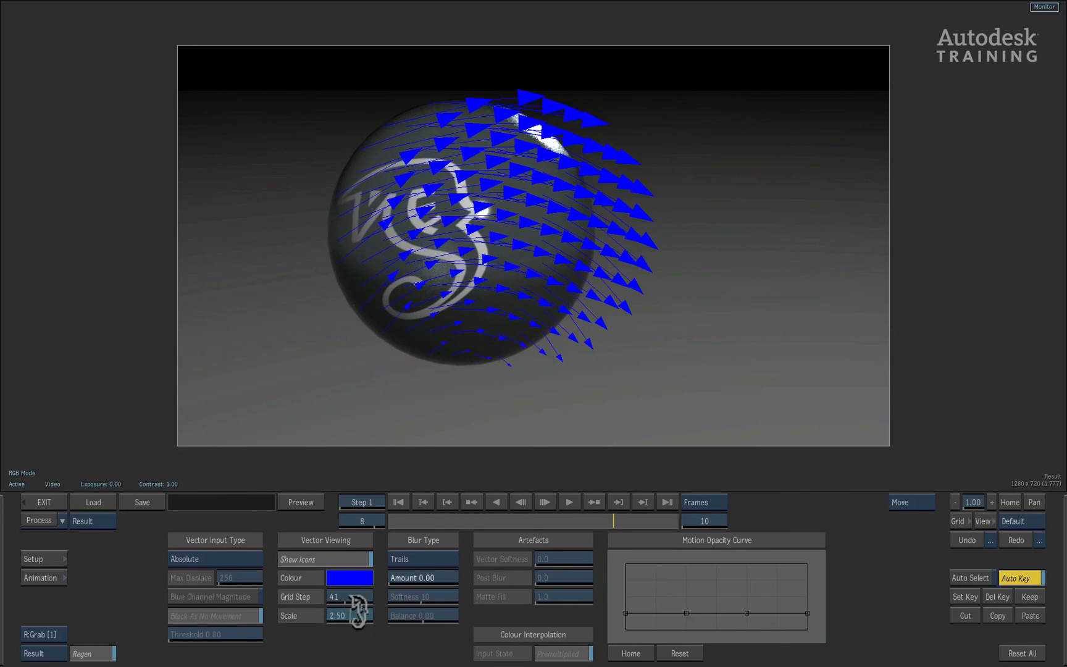
{"action": "left_click_drag", "start_coordinate": [347, 615], "coordinate": [347, 615]}
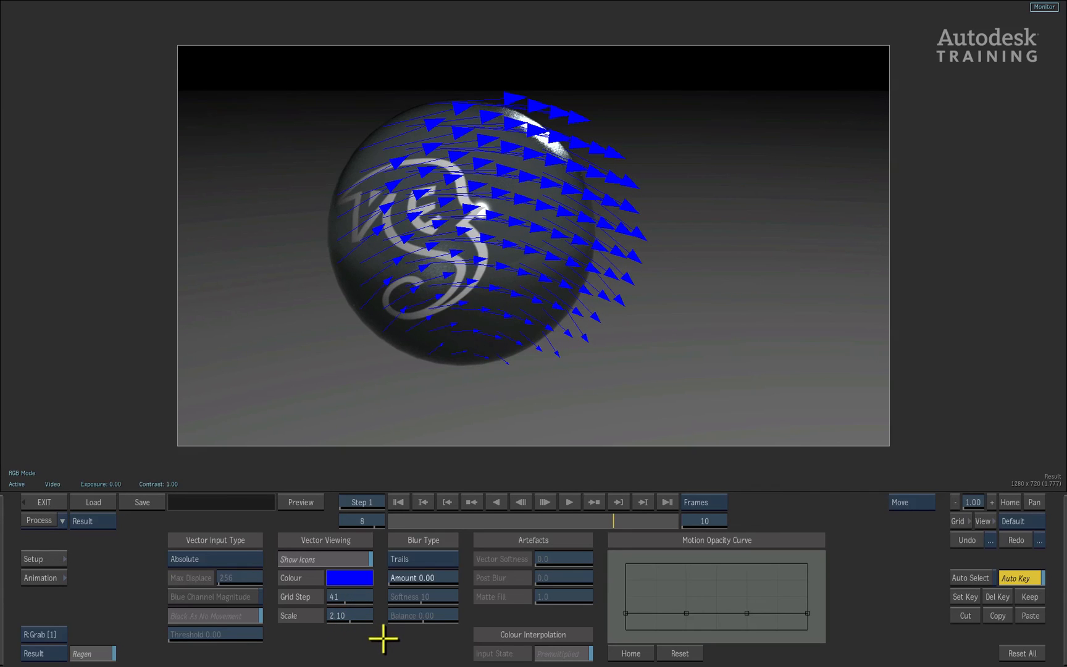
{"action": "left_click", "coordinate": [422, 559]}
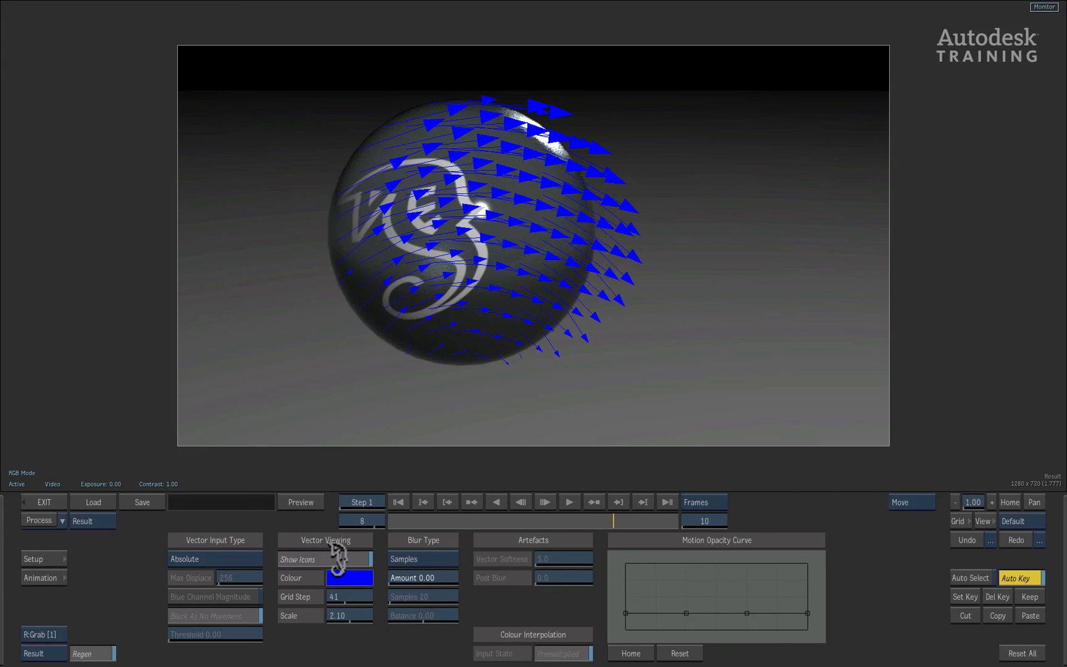